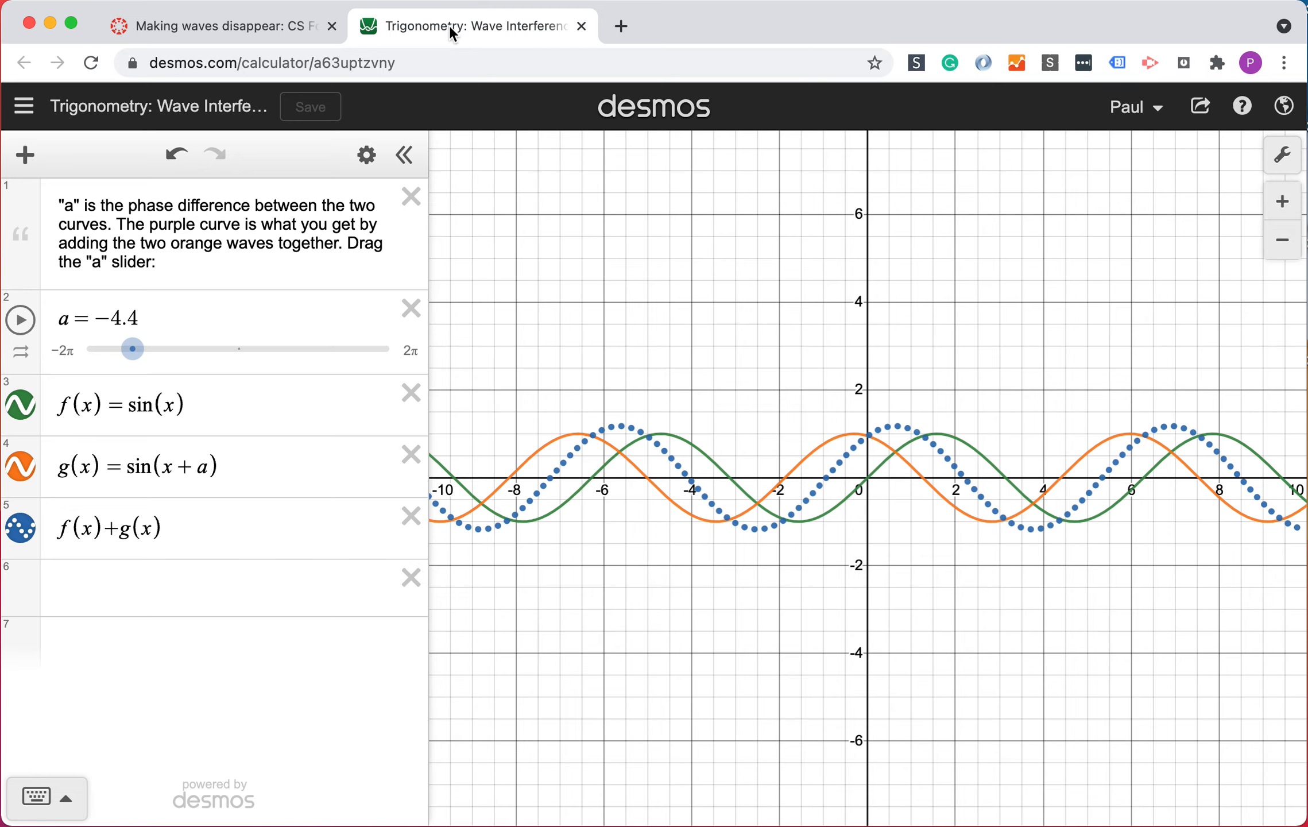
pyautogui.moveTo(212, 289)
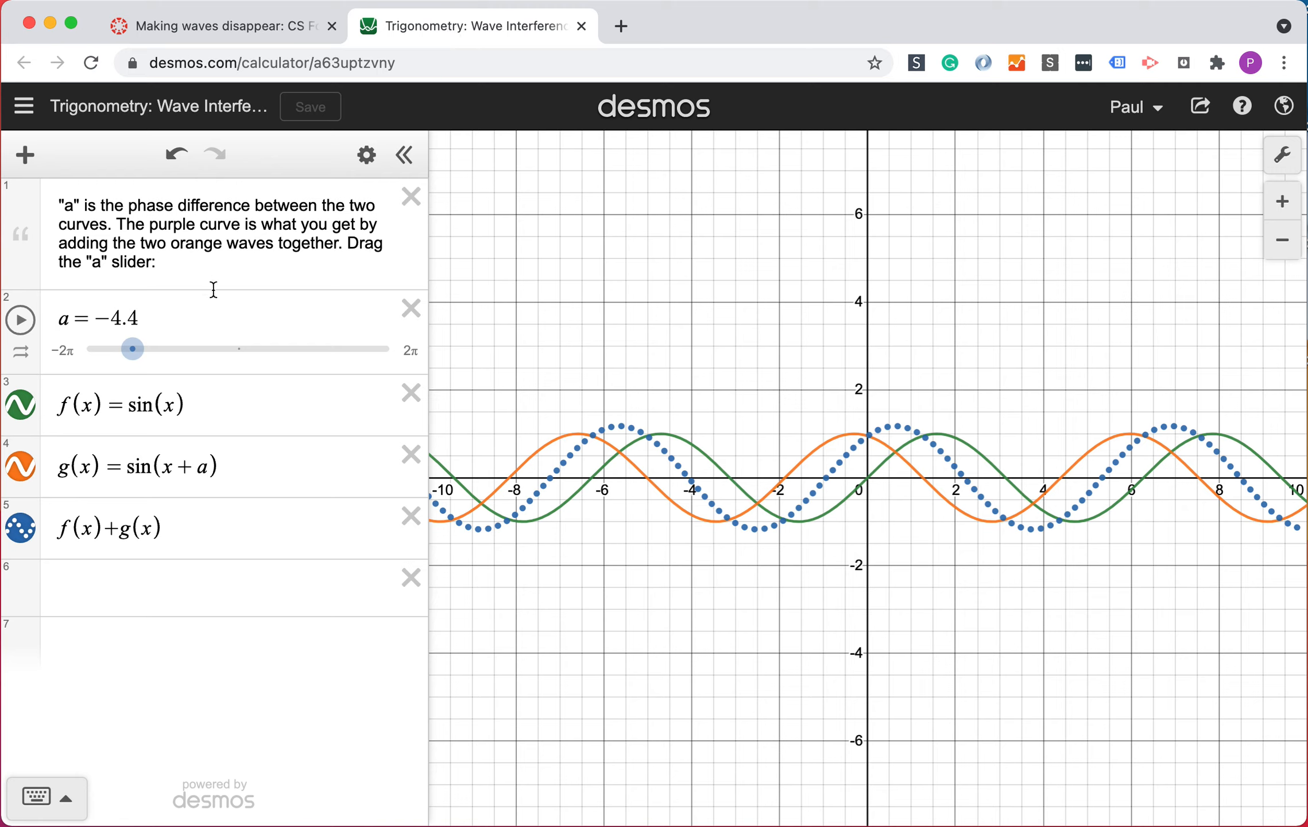
# - Vary the phase difference a back and forth in Desmos, ending near a = −4.8
pyautogui.moveTo(131, 349); pyautogui.dragTo(176, 349)
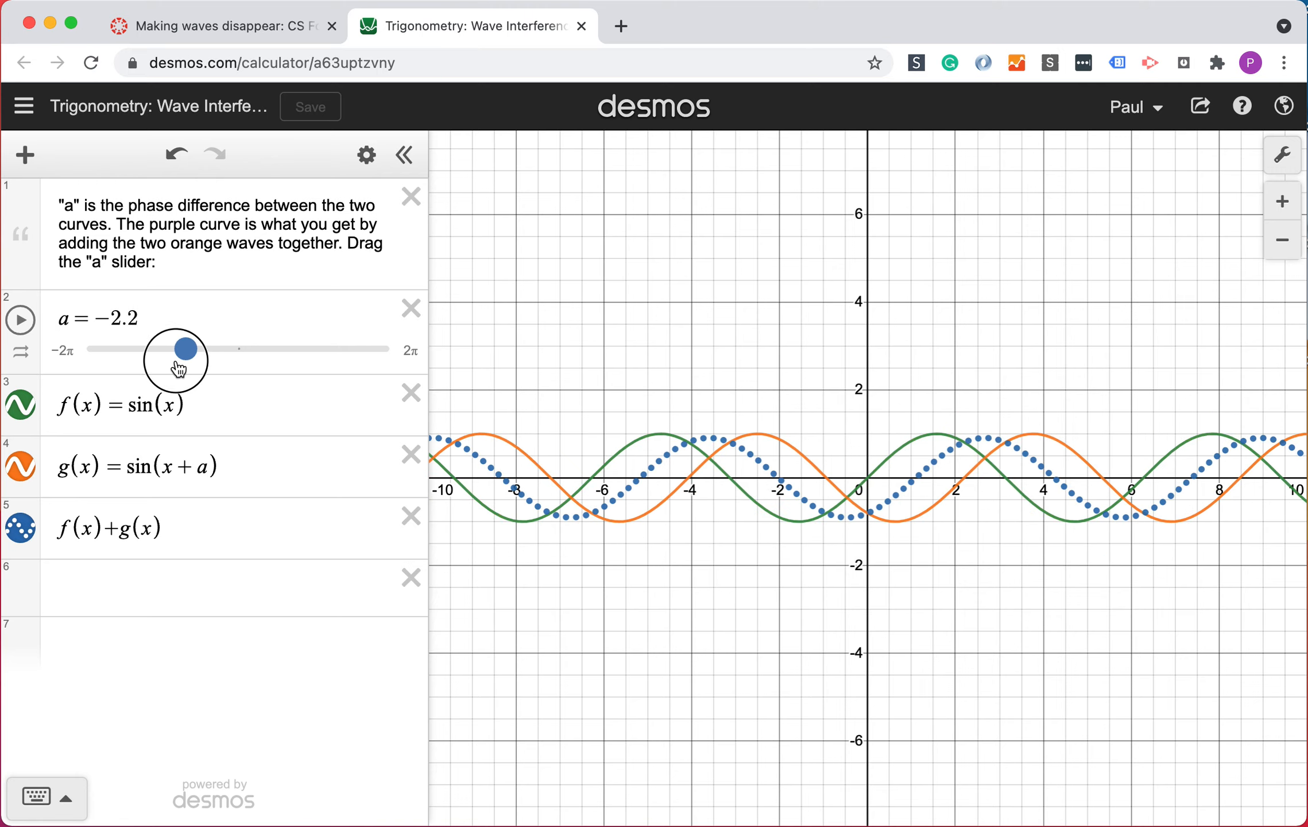
pyautogui.moveTo(185, 348); pyautogui.dragTo(124, 348)
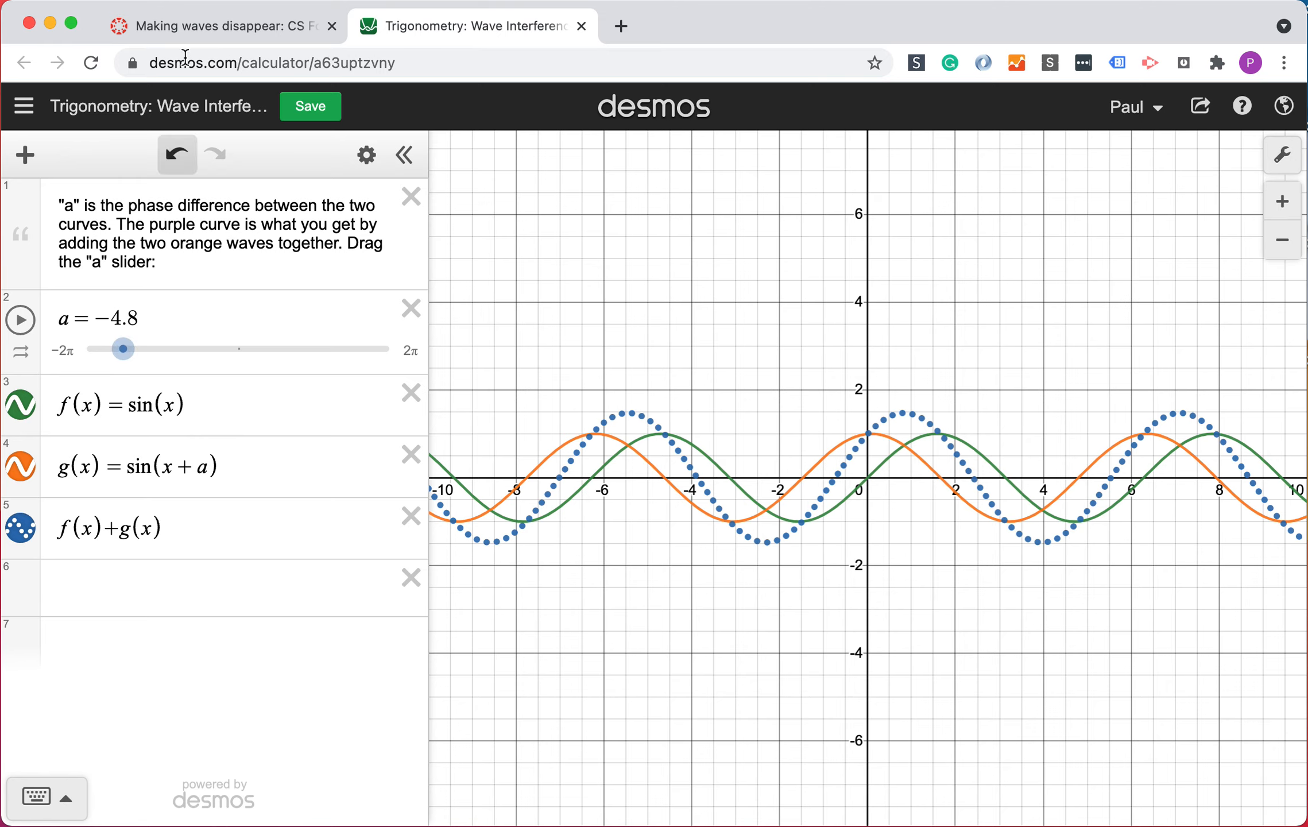
# - Return to the Canvas 'Making waves disappear' page and start editing it
pyautogui.click(212, 27)
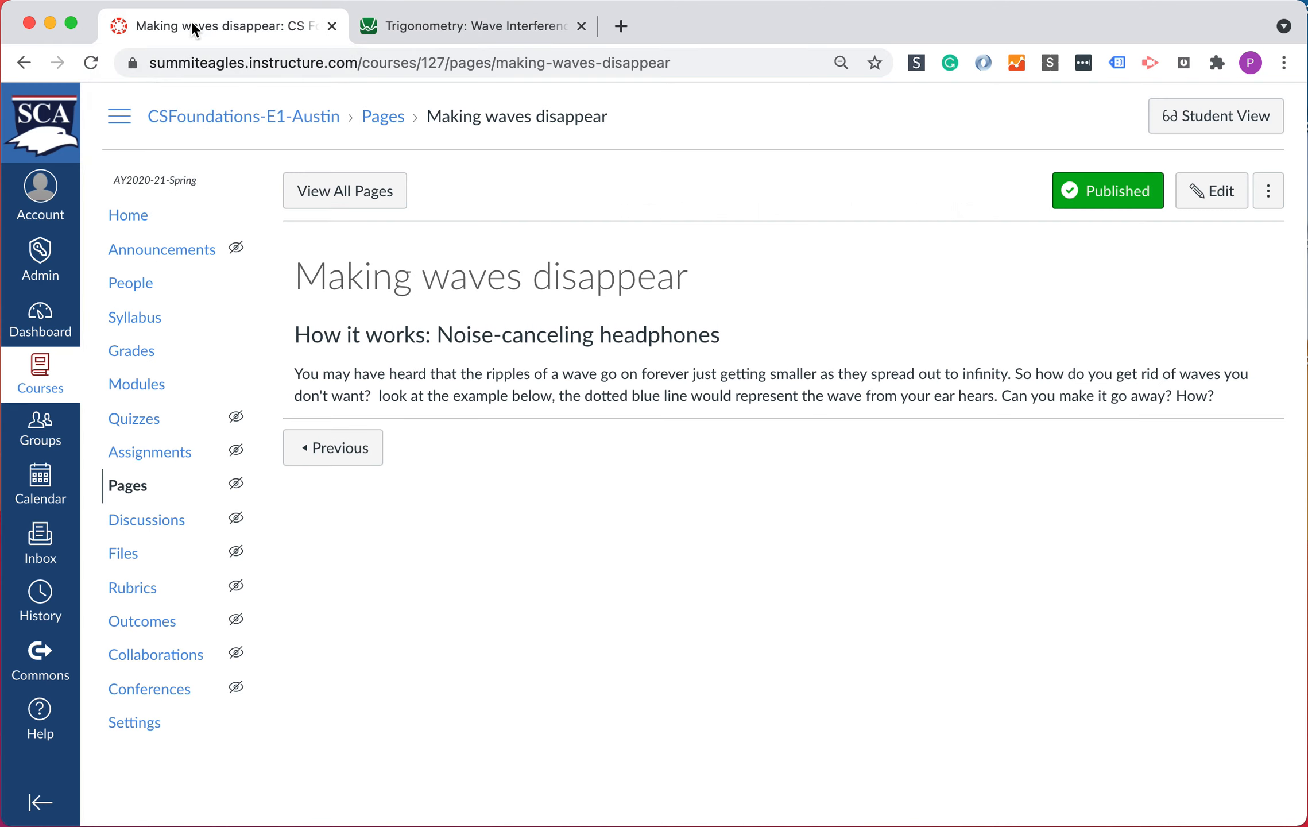
pyautogui.moveTo(305, 191)
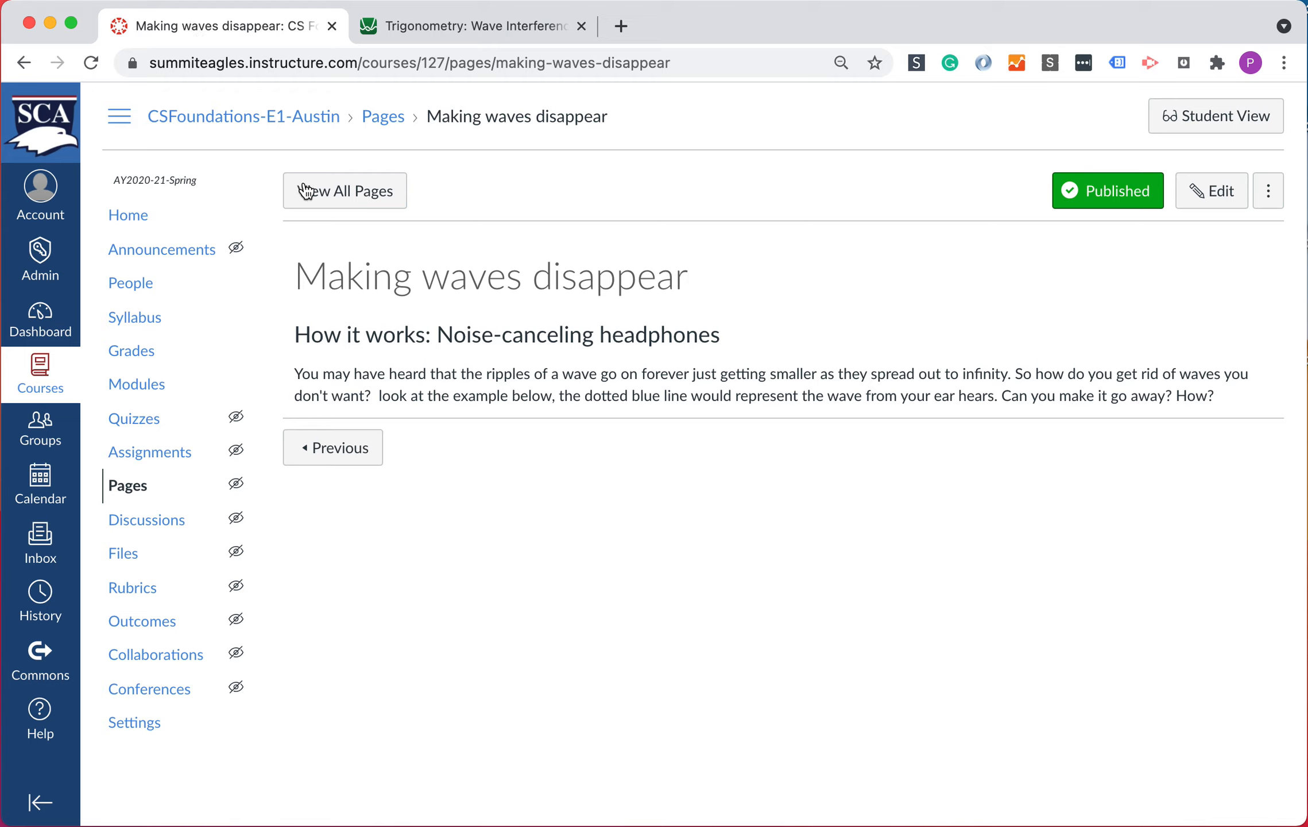
pyautogui.moveTo(556, 315)
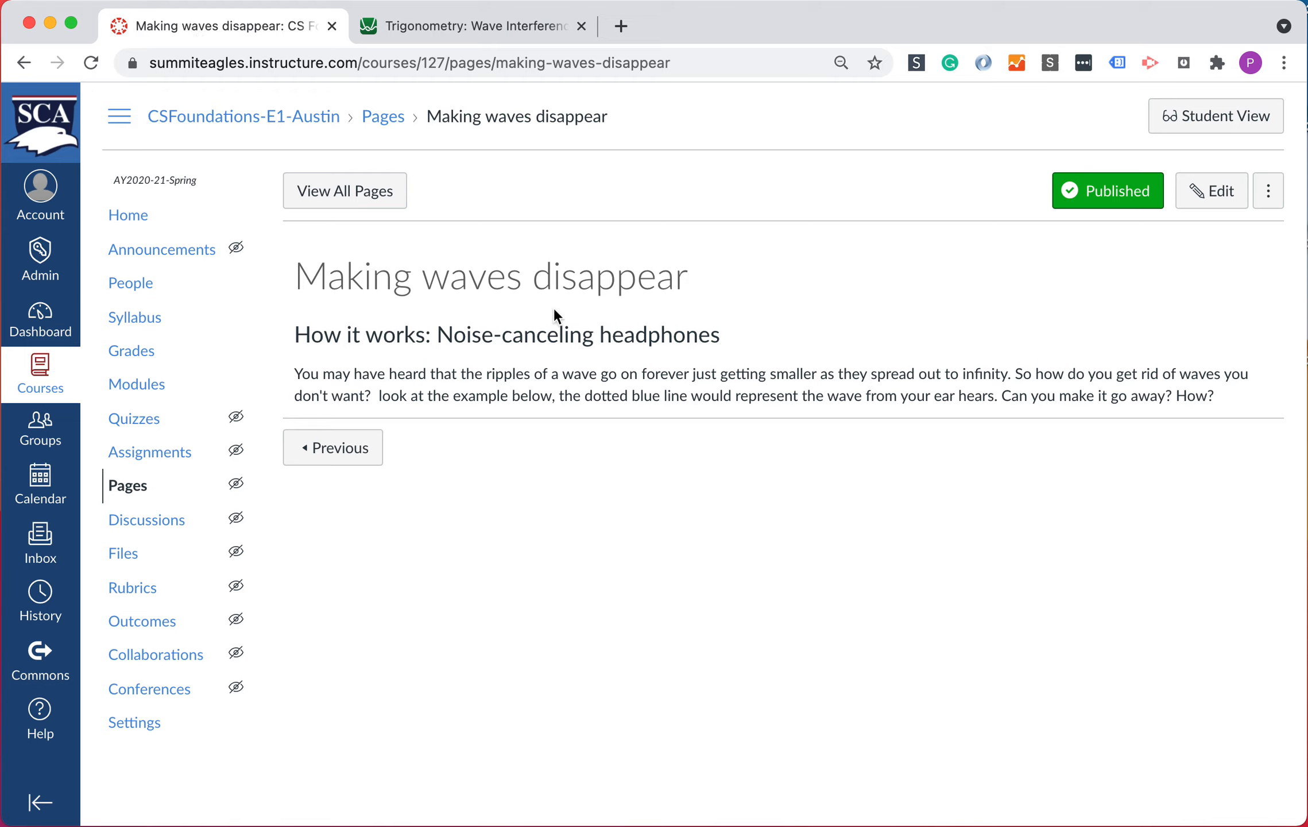
pyautogui.click(1210, 190)
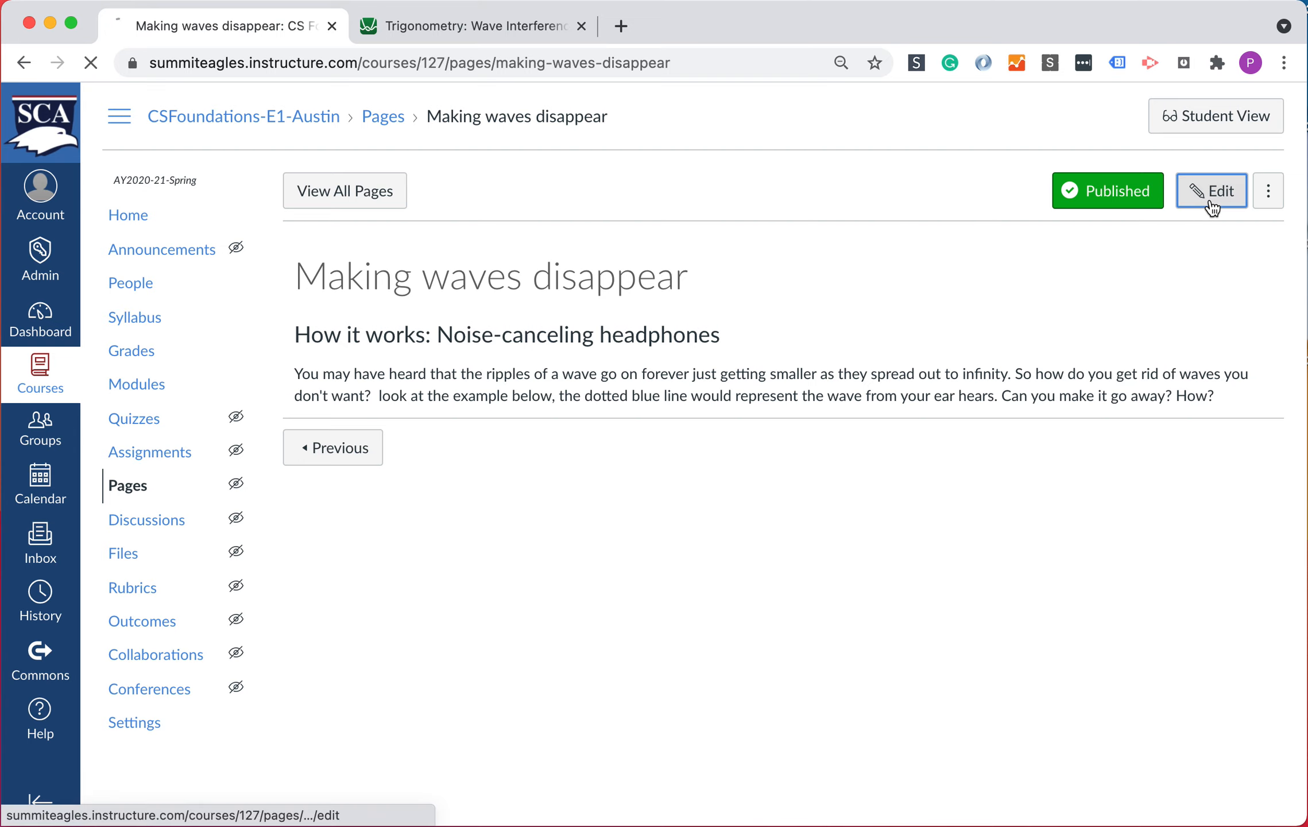
# - Place the cursor after 'How?' and bring up an empty Embed code dialog from the toolbar's More menu
pyautogui.click(1212, 191)
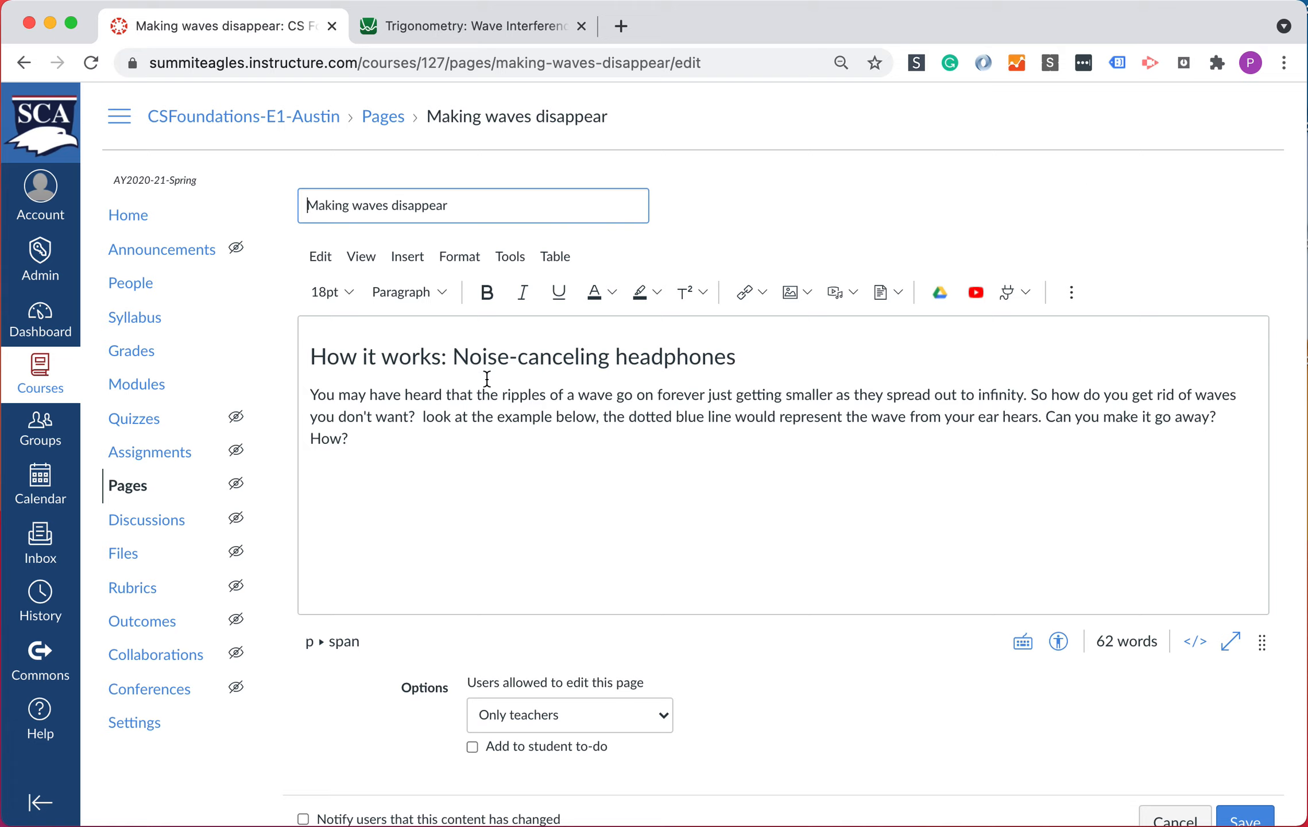
pyautogui.moveTo(371, 459)
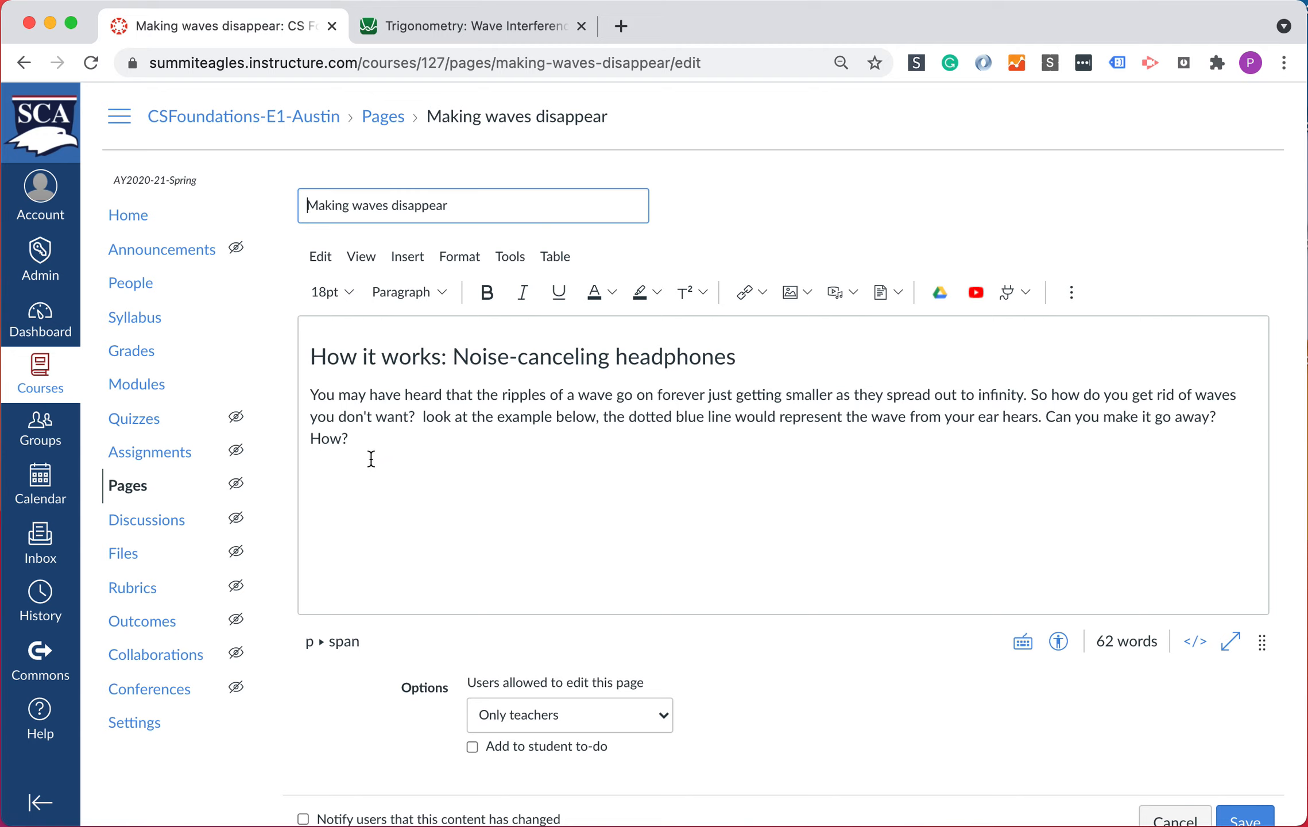
pyautogui.click(350, 439)
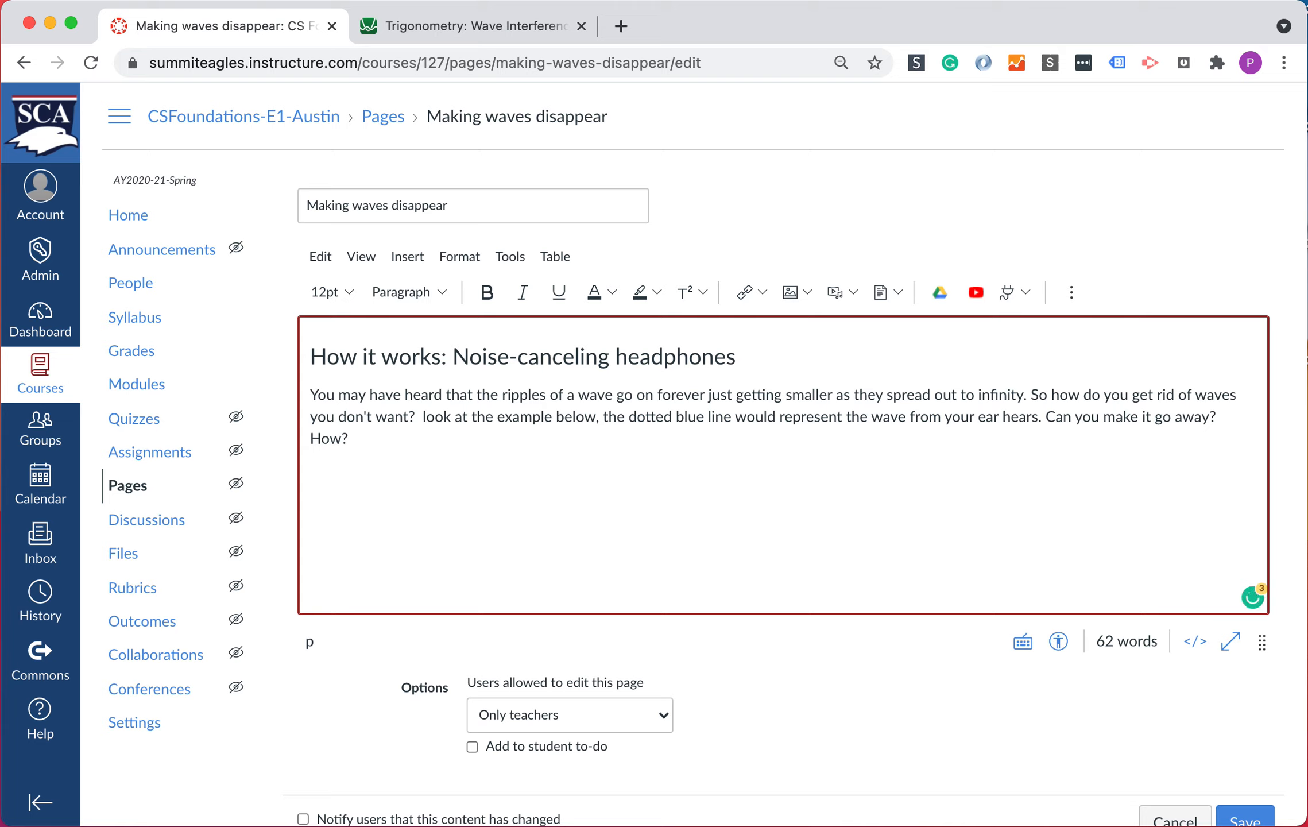
pyautogui.moveTo(740, 291)
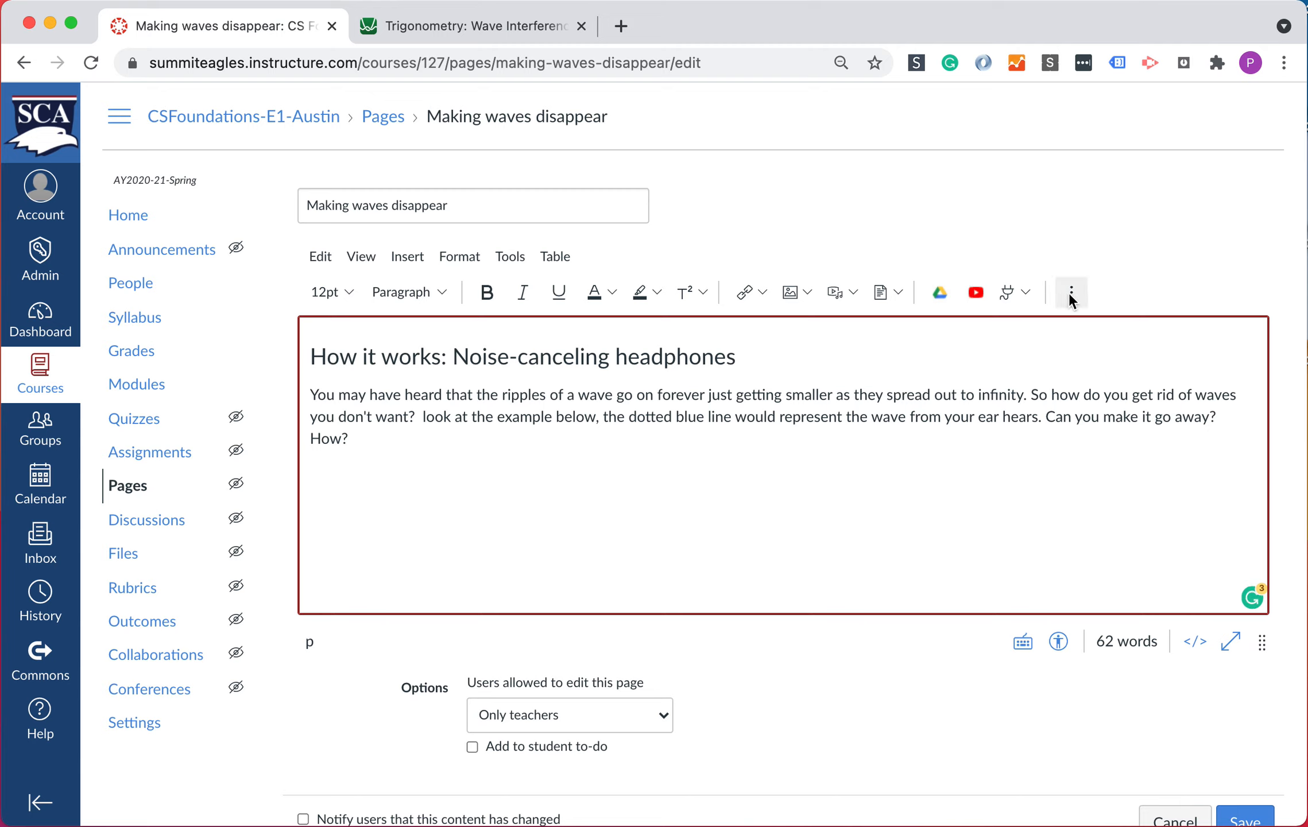
pyautogui.click(1071, 291)
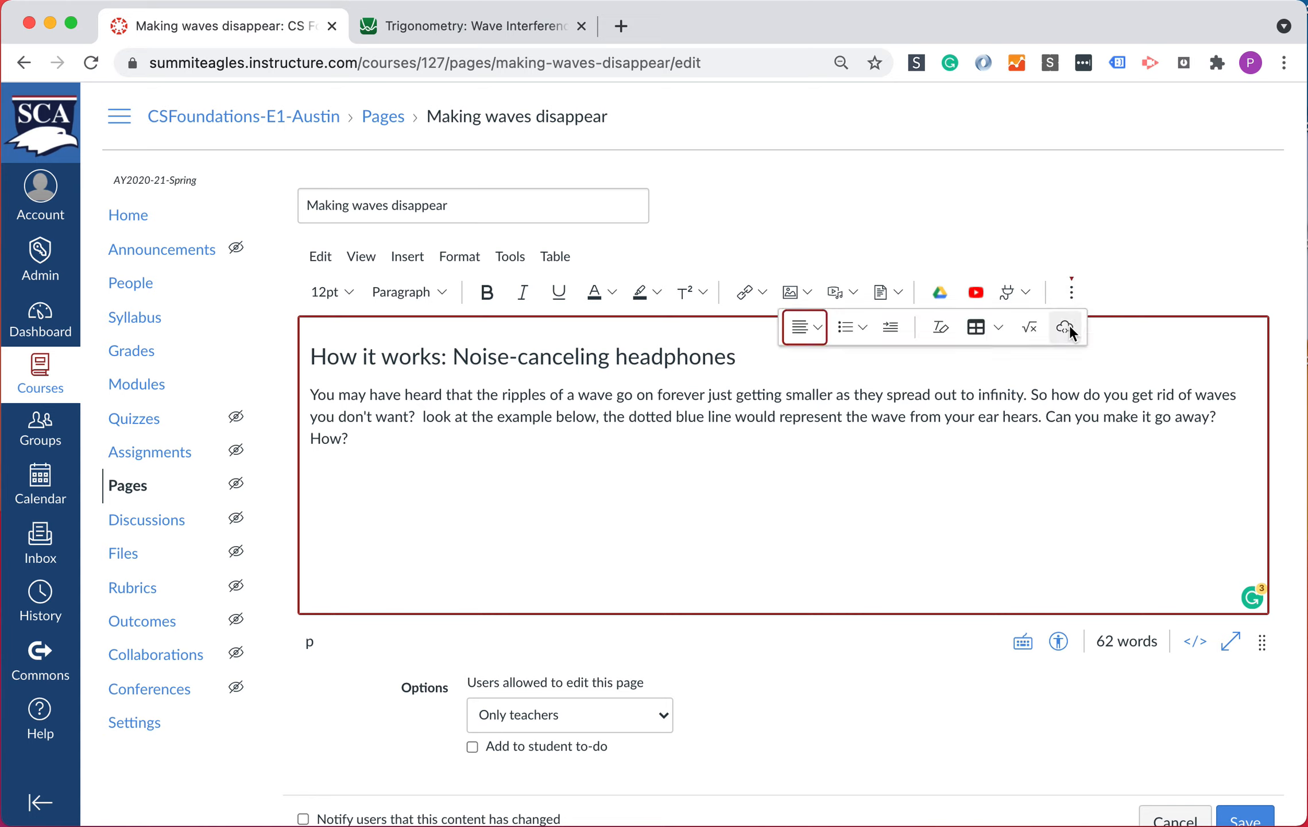
pyautogui.moveTo(1066, 326)
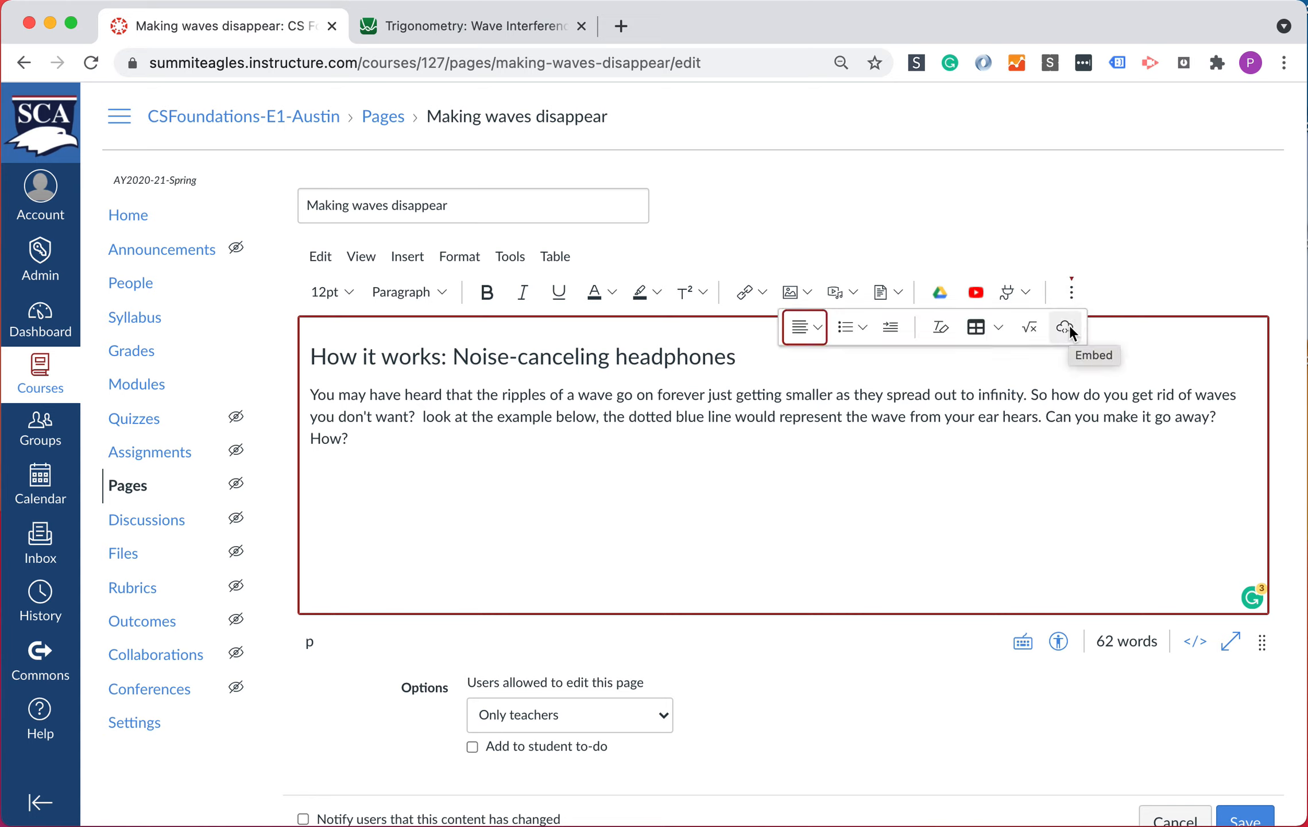
pyautogui.click(1065, 326)
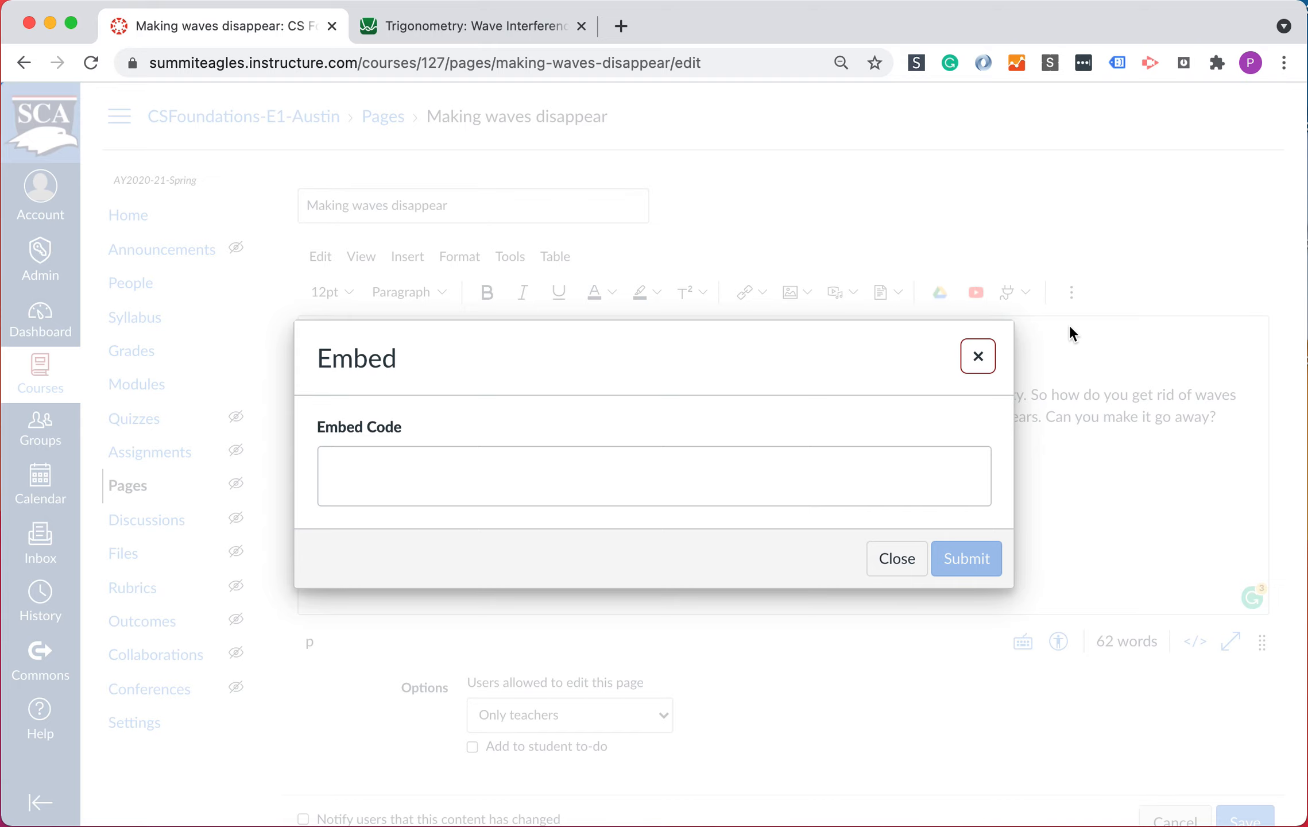
pyautogui.click(473, 27)
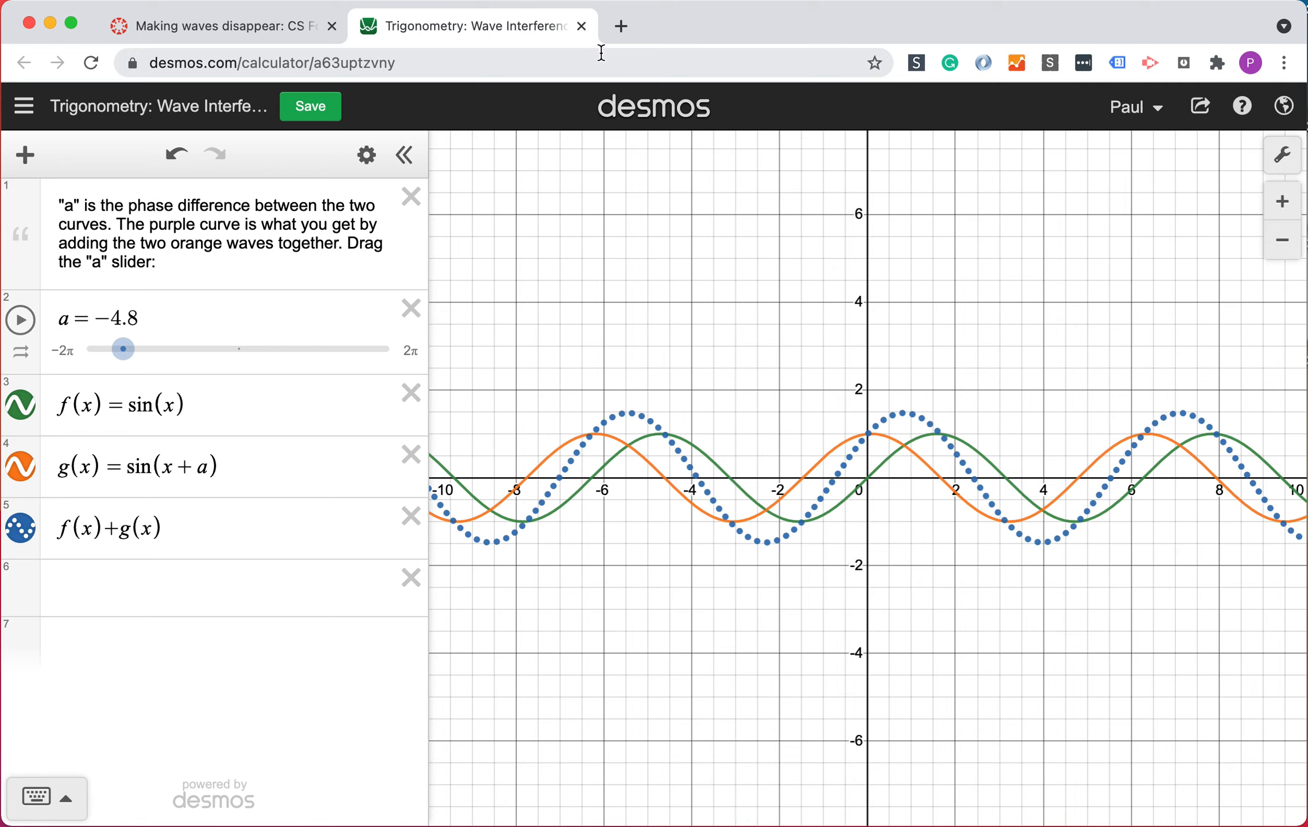
pyautogui.moveTo(1200, 106)
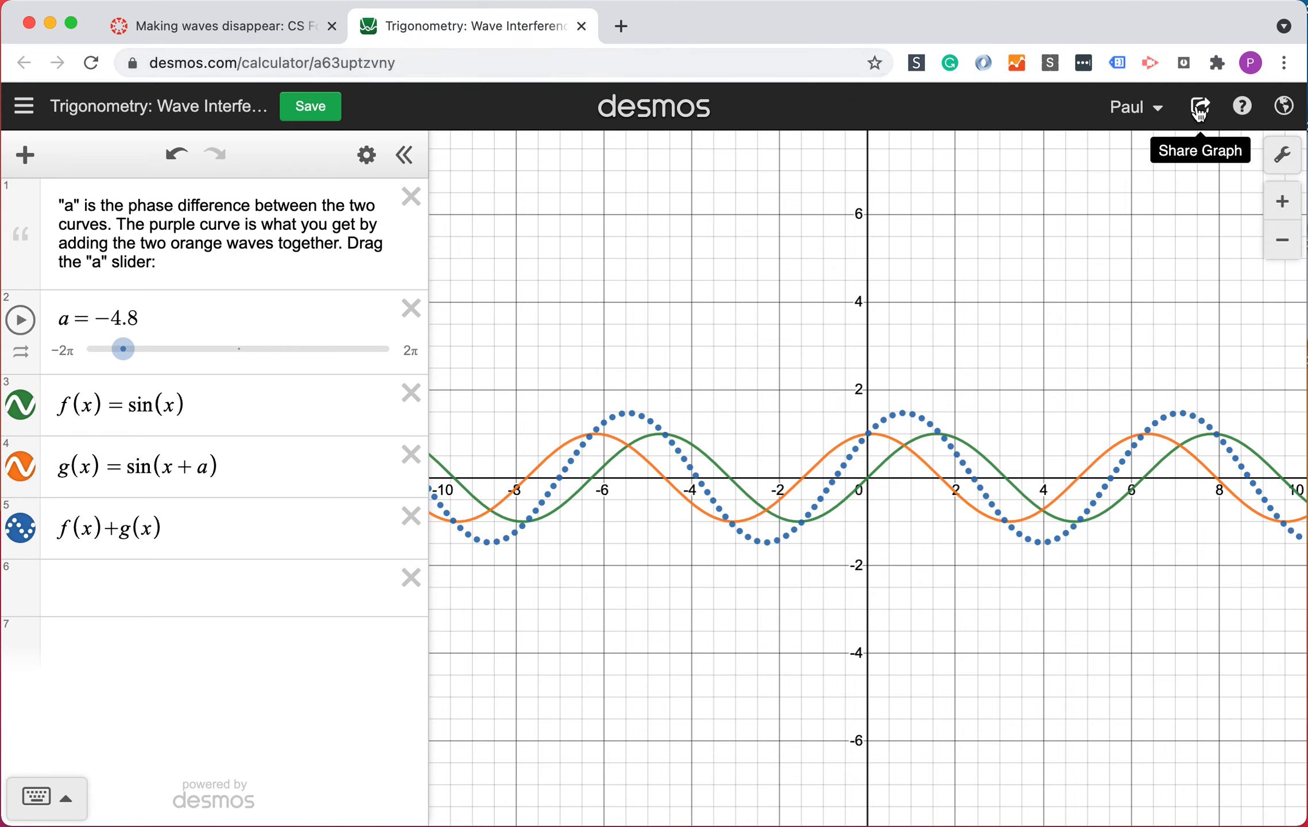
# - Generate the Desmos graph's iframe embed code via Share Graph and return to Canvas
pyautogui.click(1199, 106)
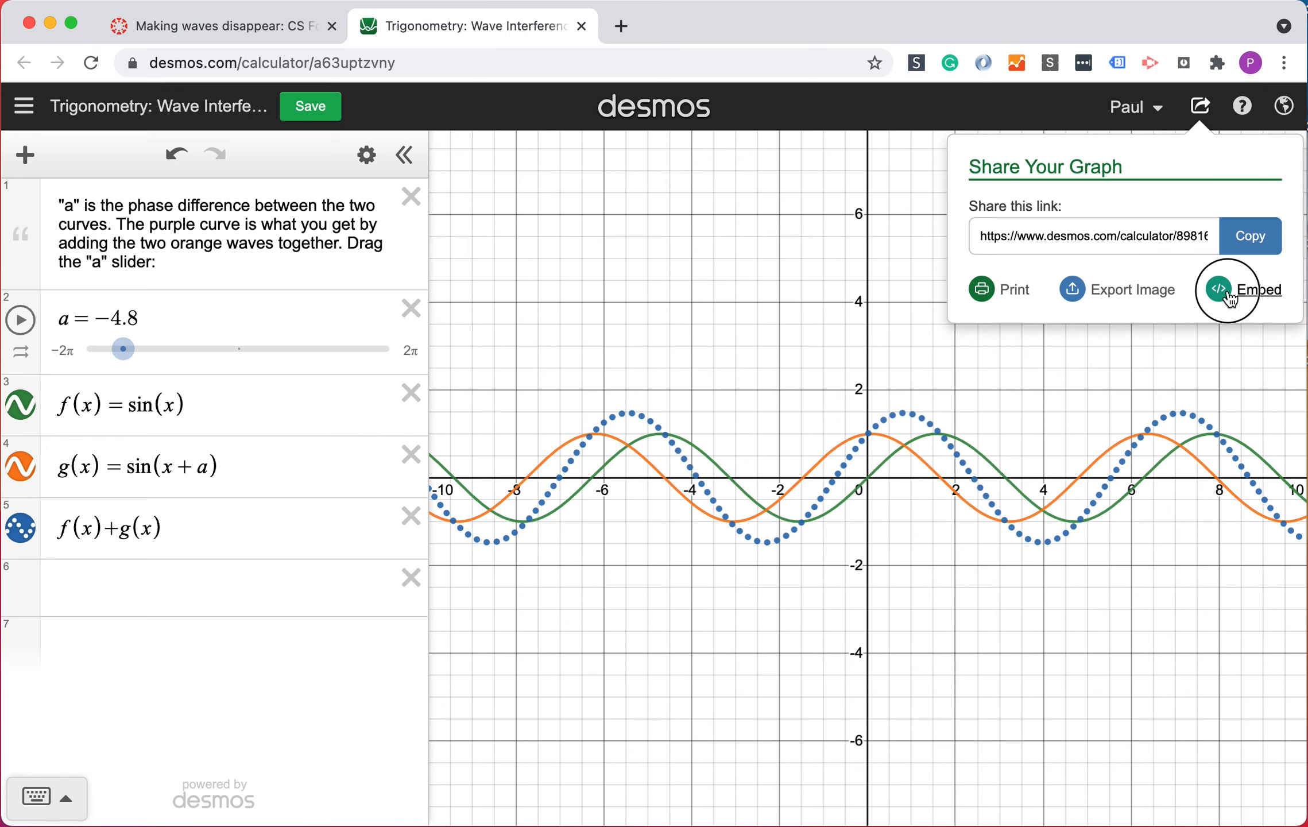
pyautogui.click(1260, 288)
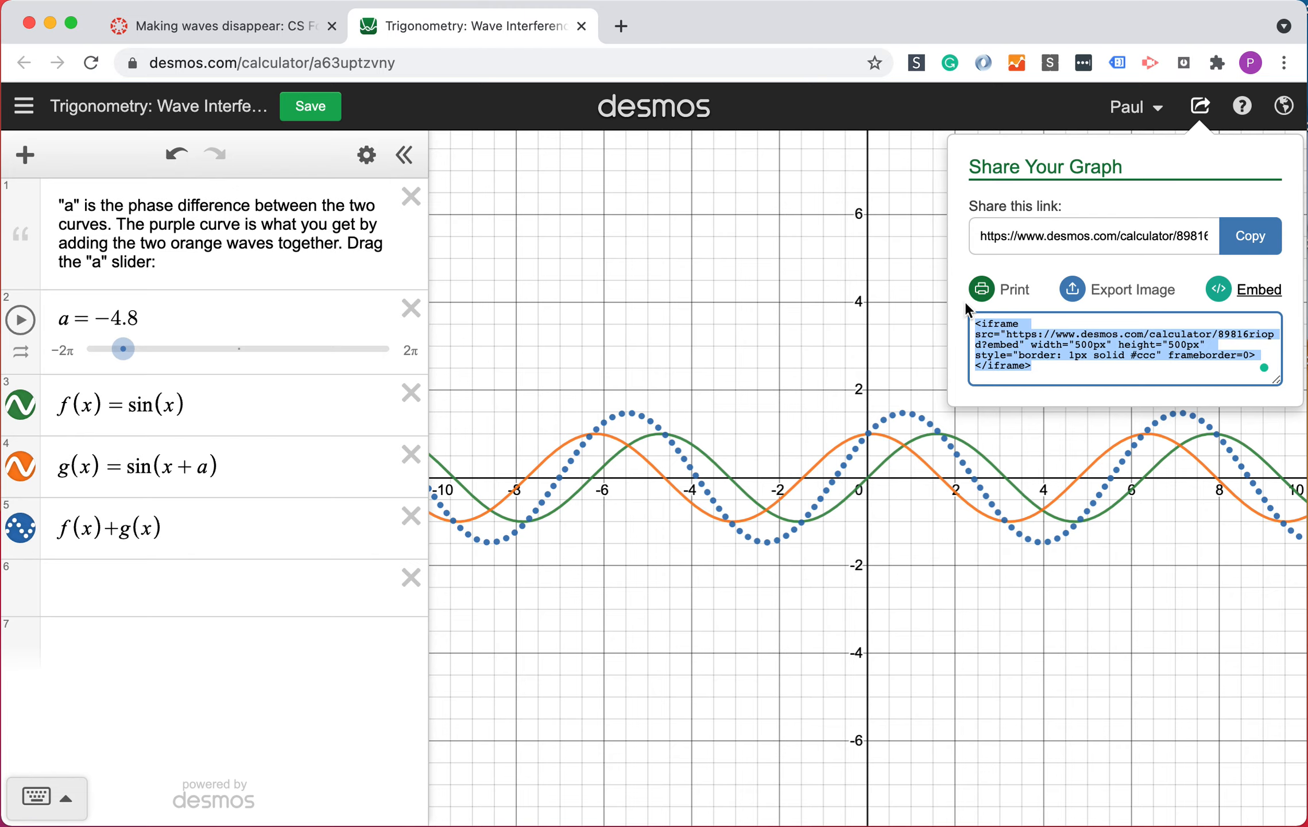
pyautogui.click(221, 27)
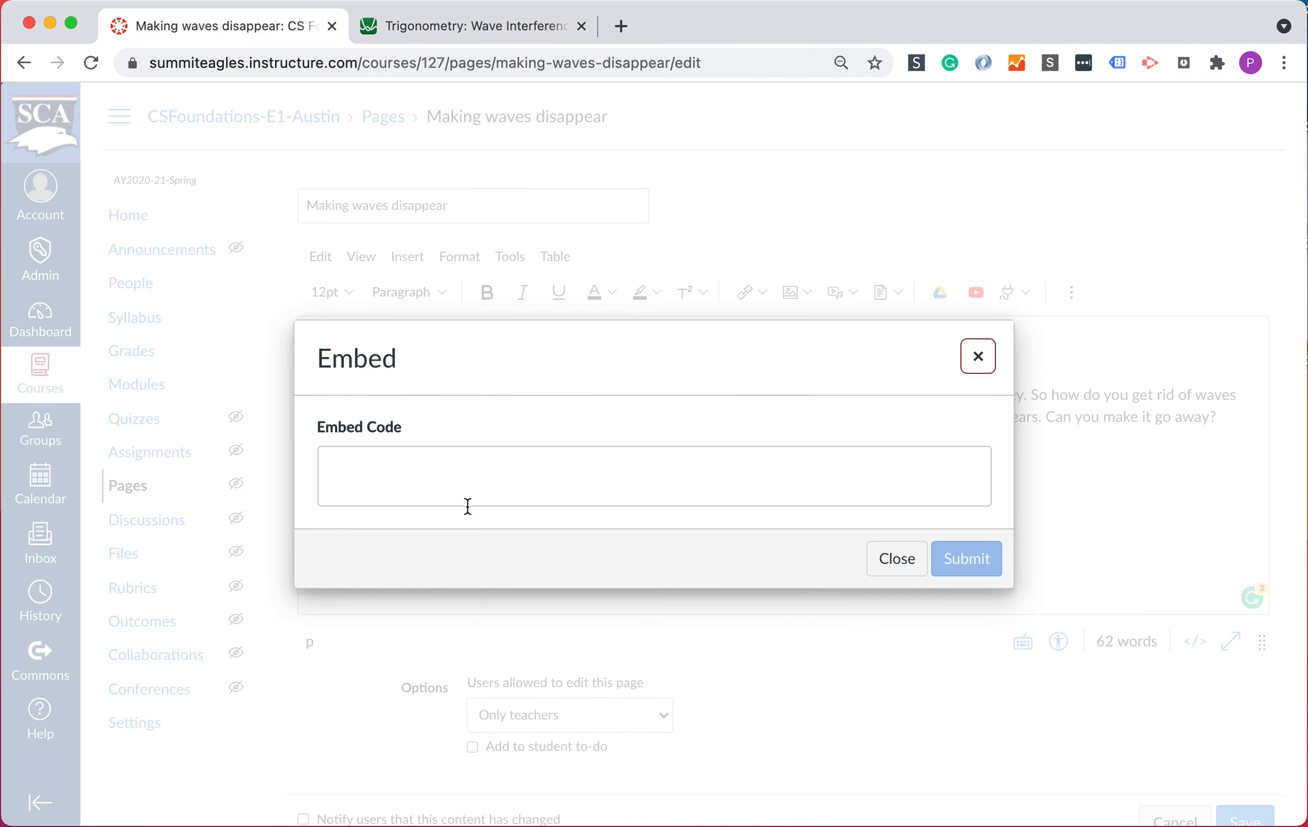
# - Paste the Desmos iframe code (width 500px) into the Embed dialog and submit it
pyautogui.write('<iframe src="https://www.desmos.com/calculator/89816riopd?embed" width="500px" height="500px" style="border: 1px solid #ccc" frameborder=0></iframe>')
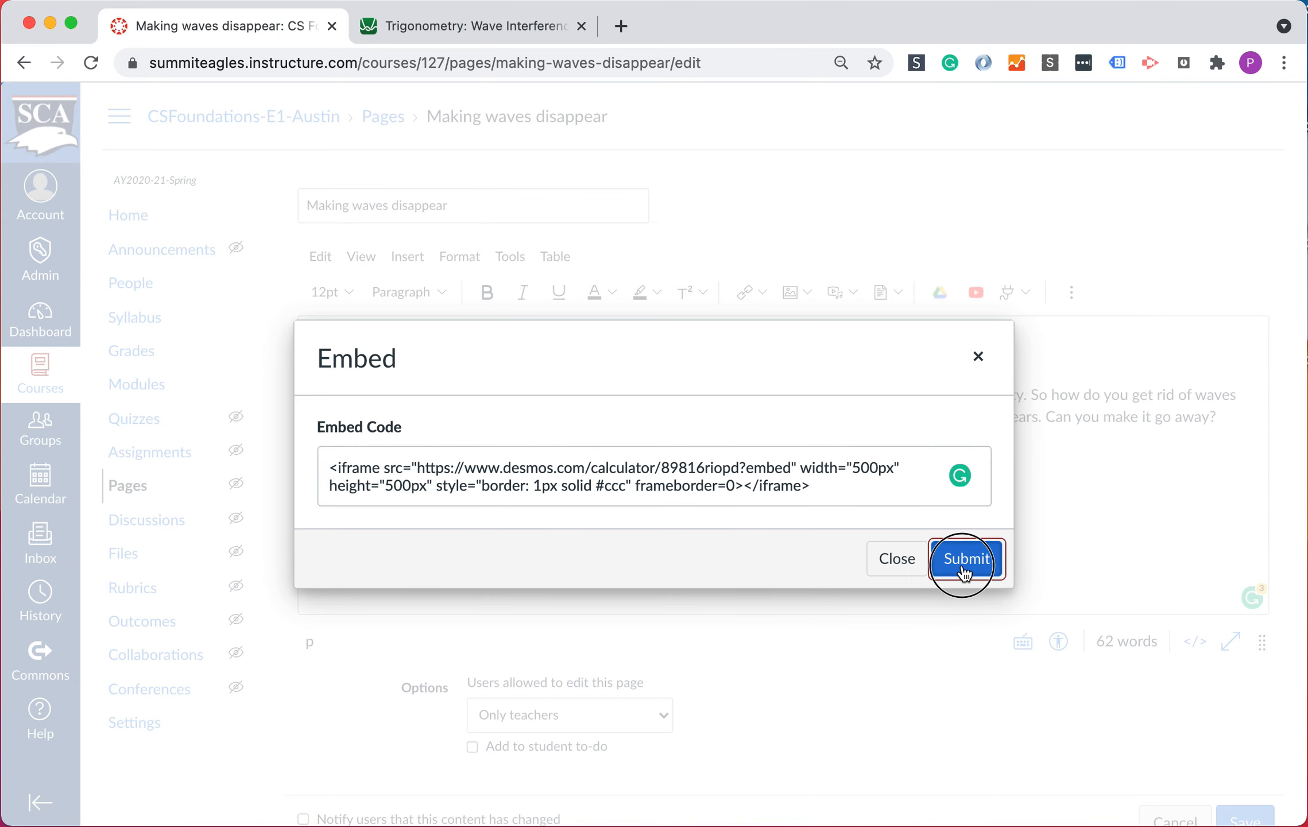
pyautogui.click(966, 558)
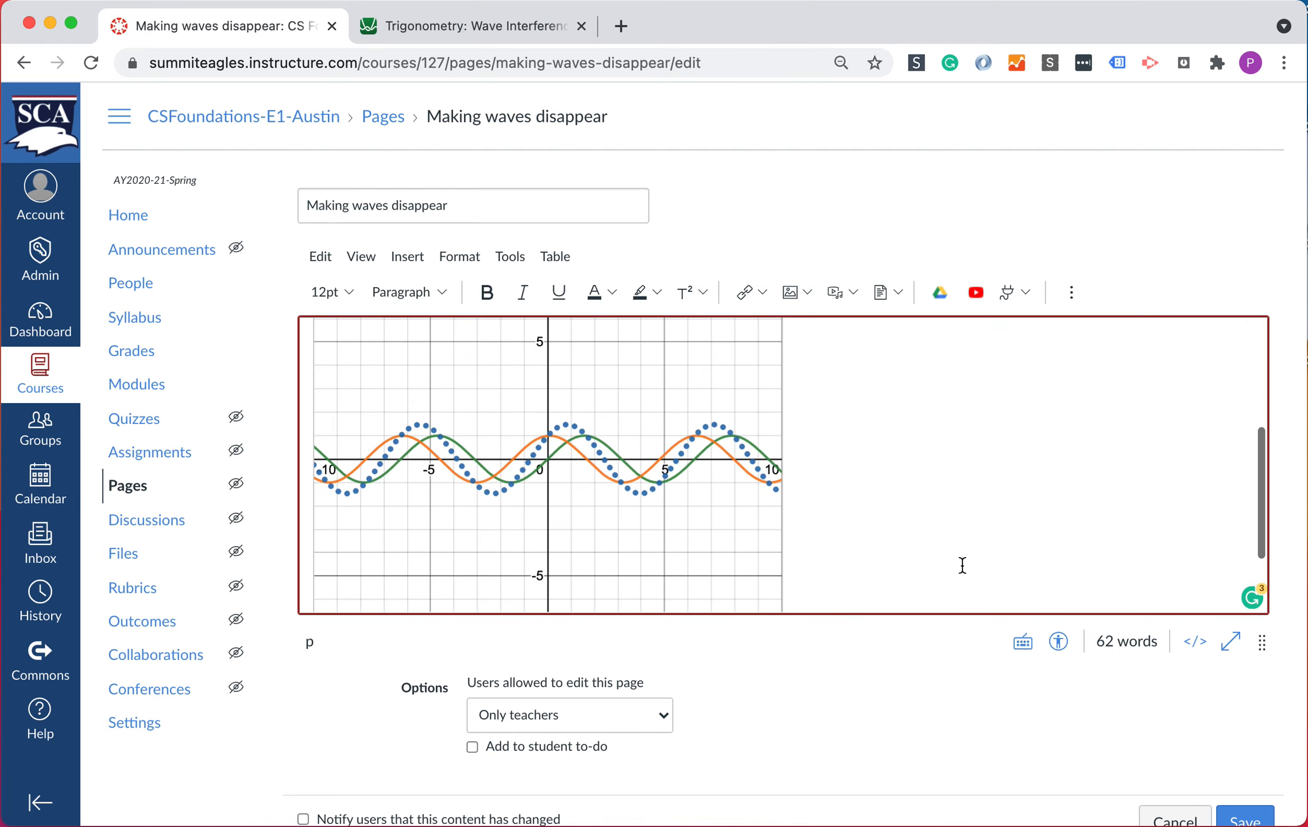
# - Save the page and inspect a point on the embedded dotted sum wave to confirm interactivity
pyautogui.click(1246, 816)
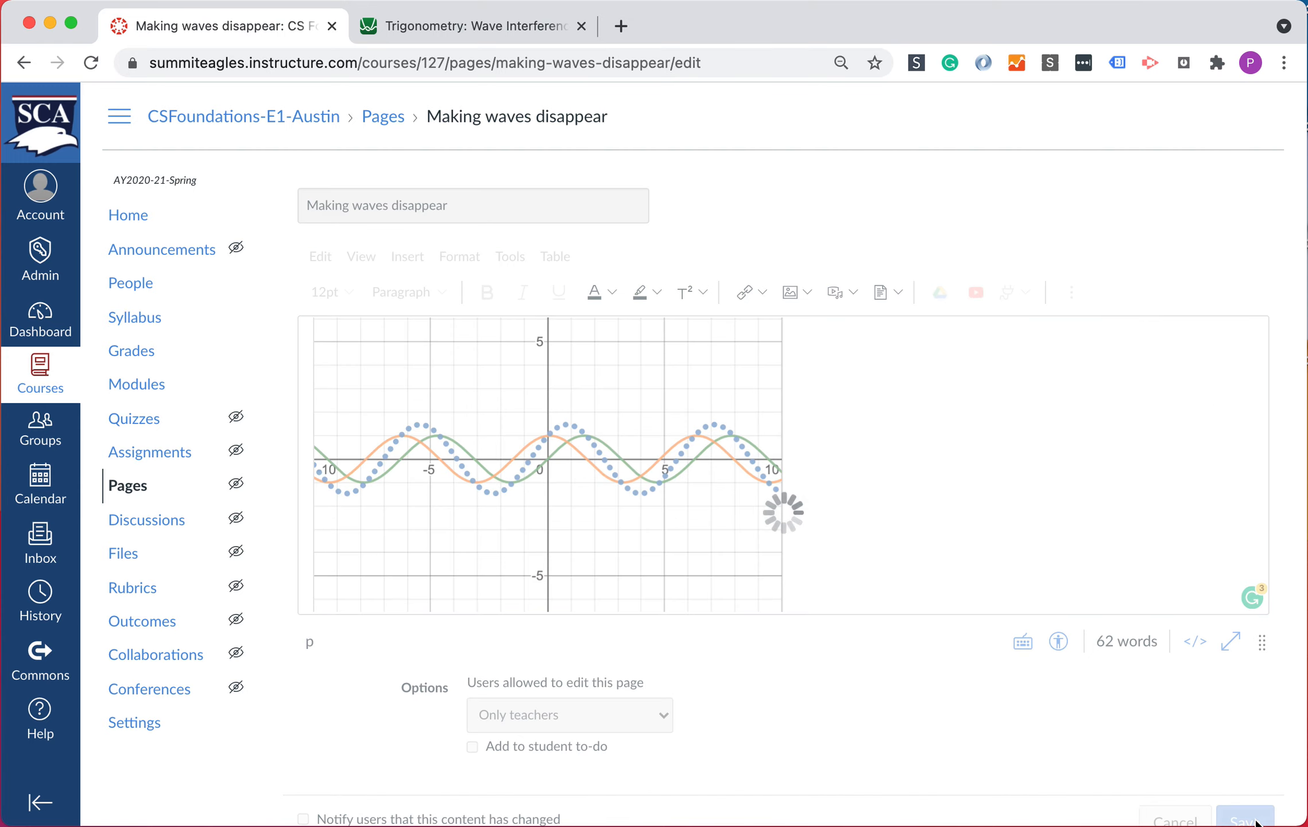
pyautogui.click(1244, 817)
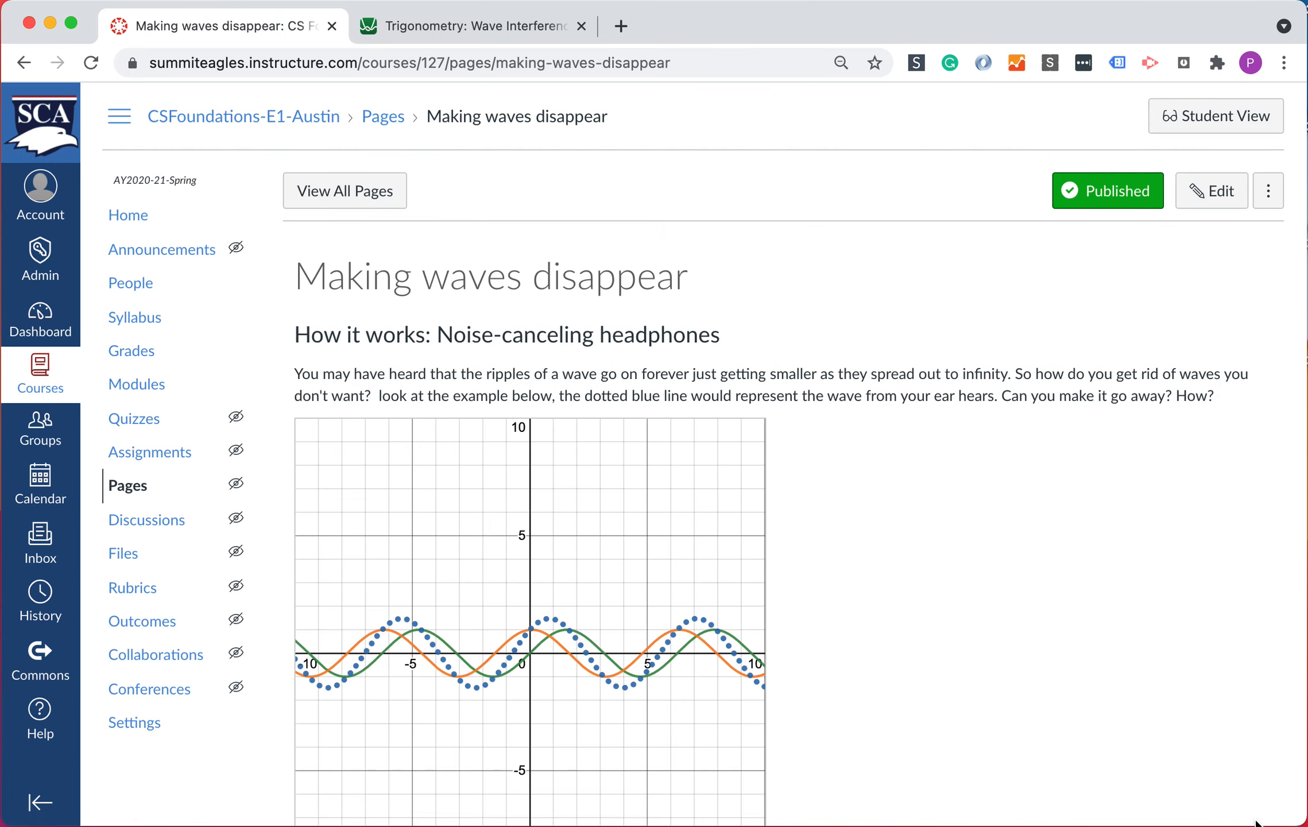
pyautogui.click(521, 669)
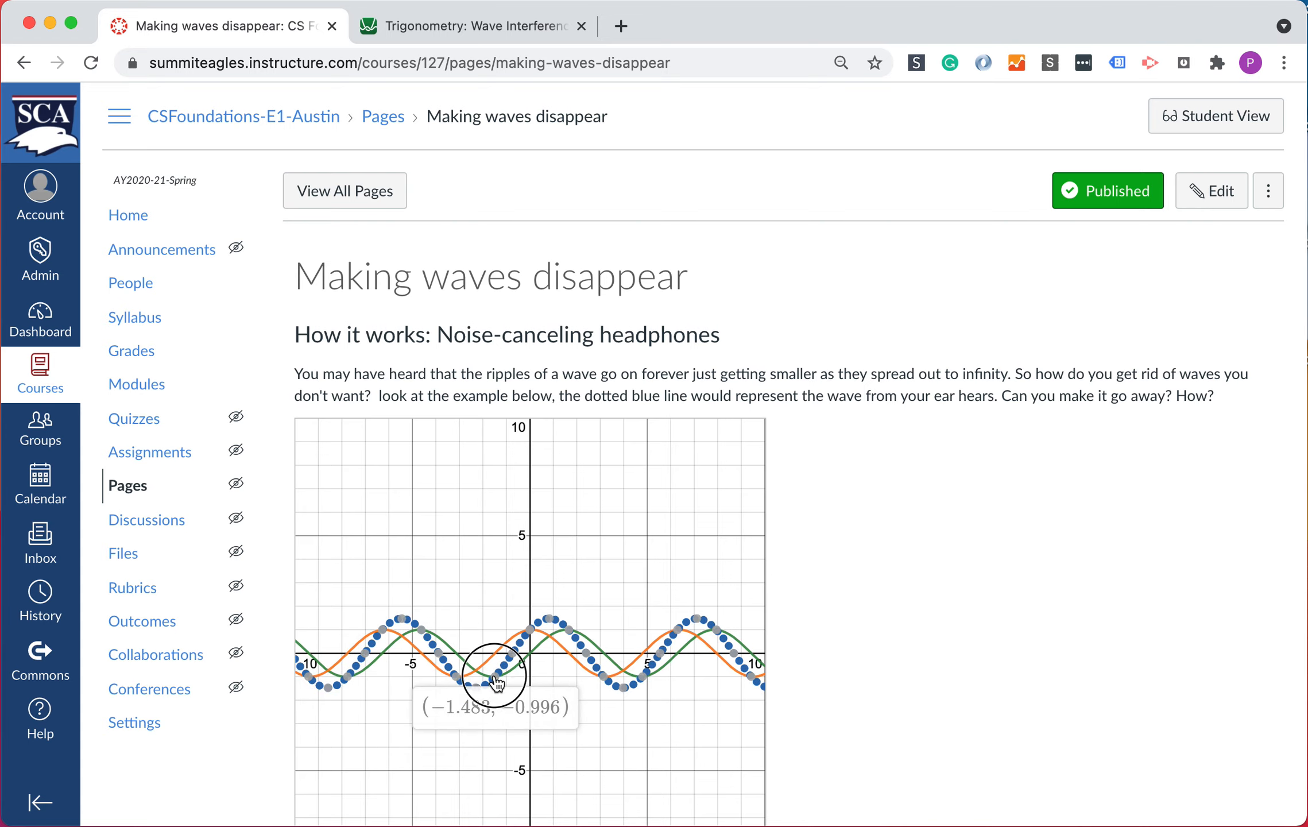
pyautogui.moveTo(596, 642)
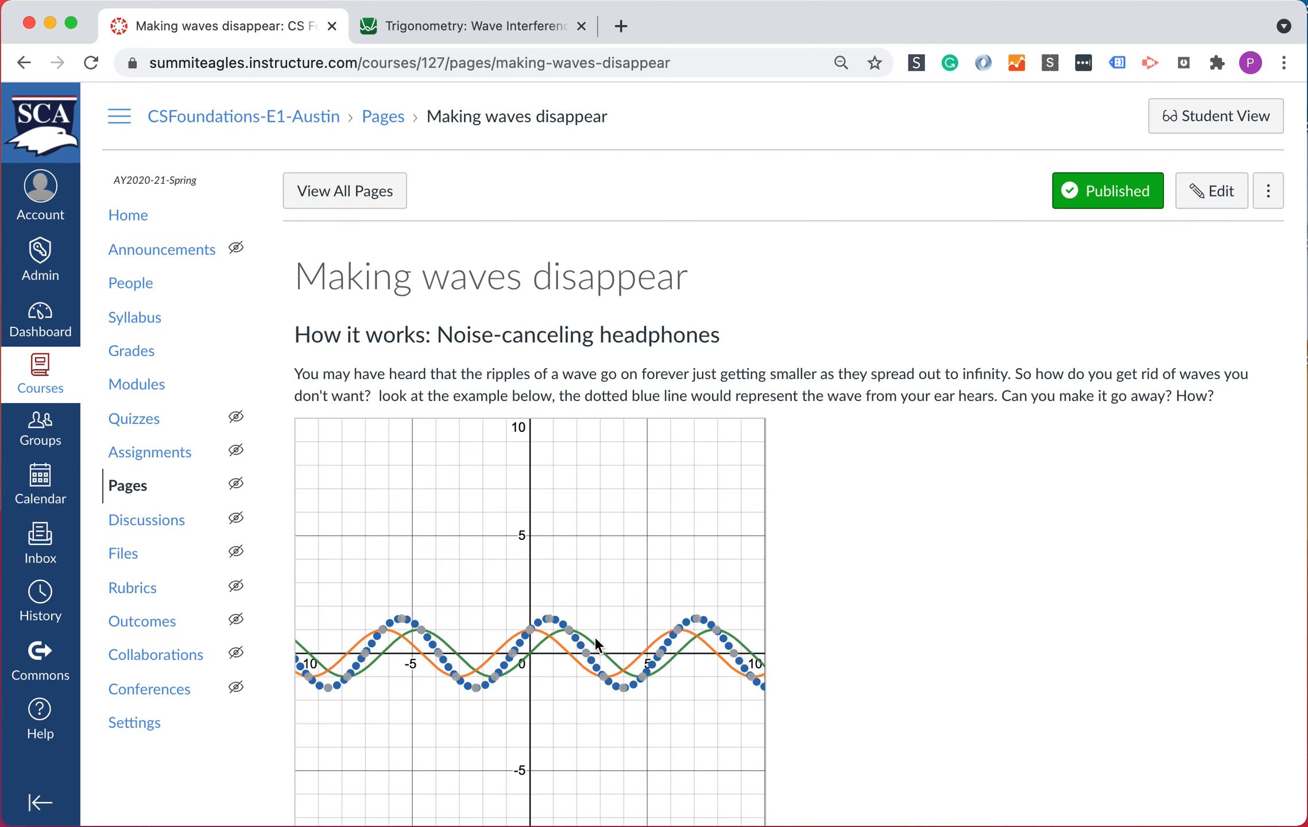
pyautogui.scroll(-3)
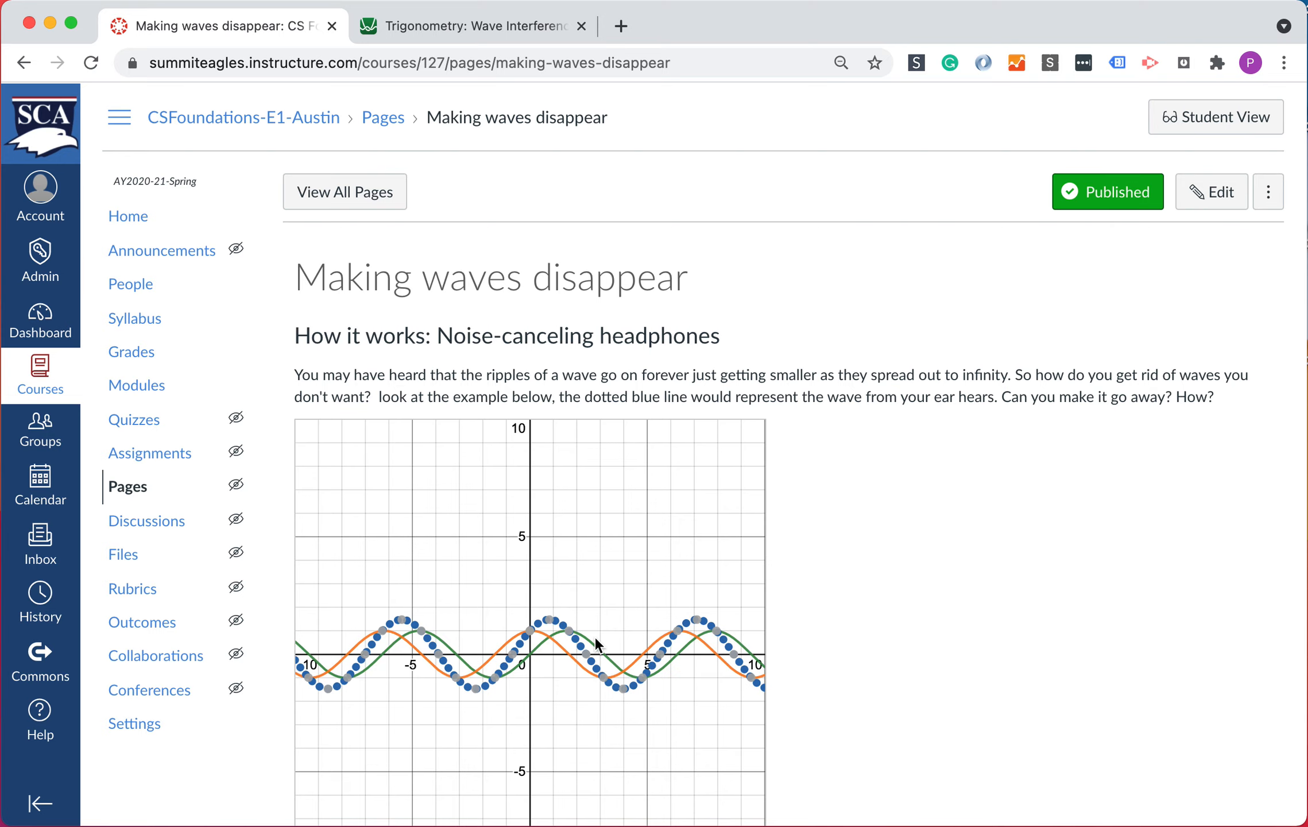
pyautogui.moveTo(1210, 190)
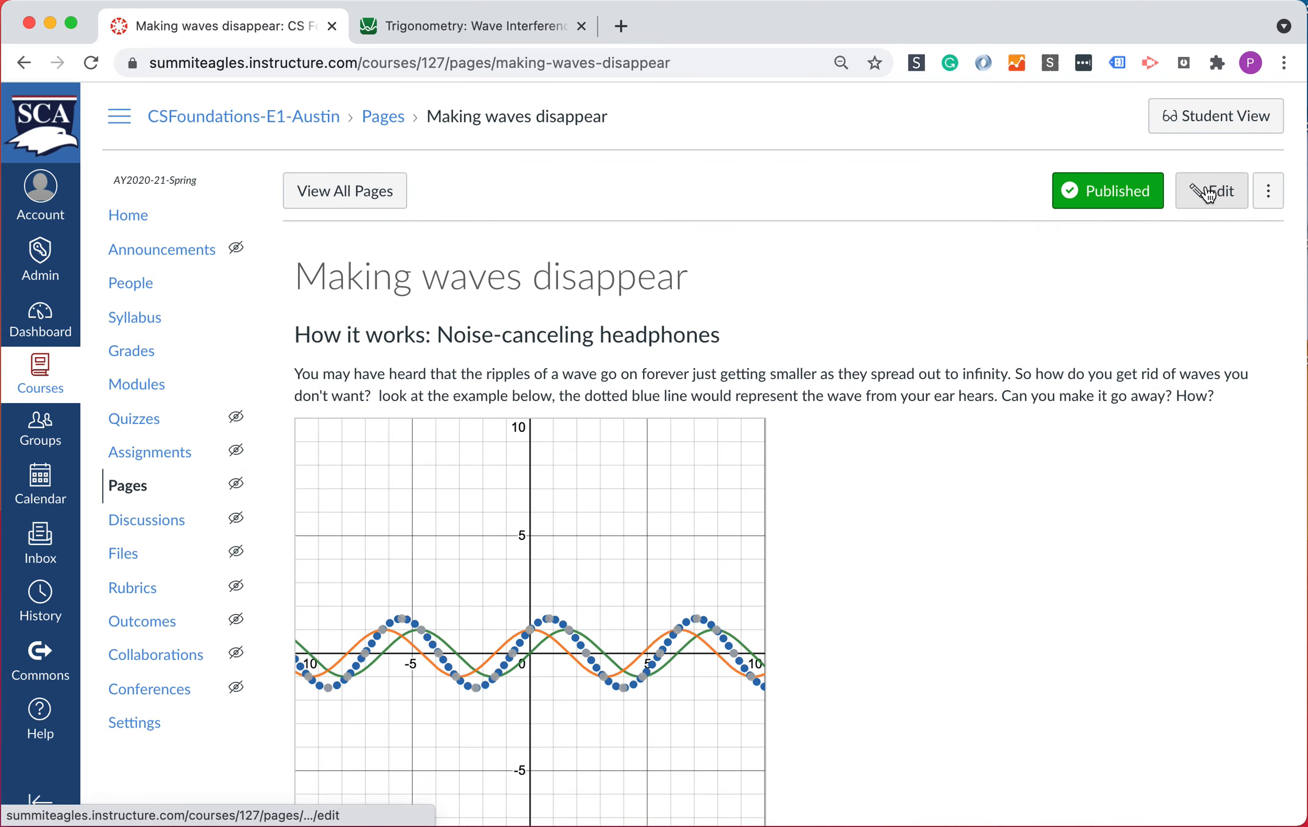
# - Reopen the page in the raw HTML editor and change the iframe width from 500px to 100%
pyautogui.click(1210, 190)
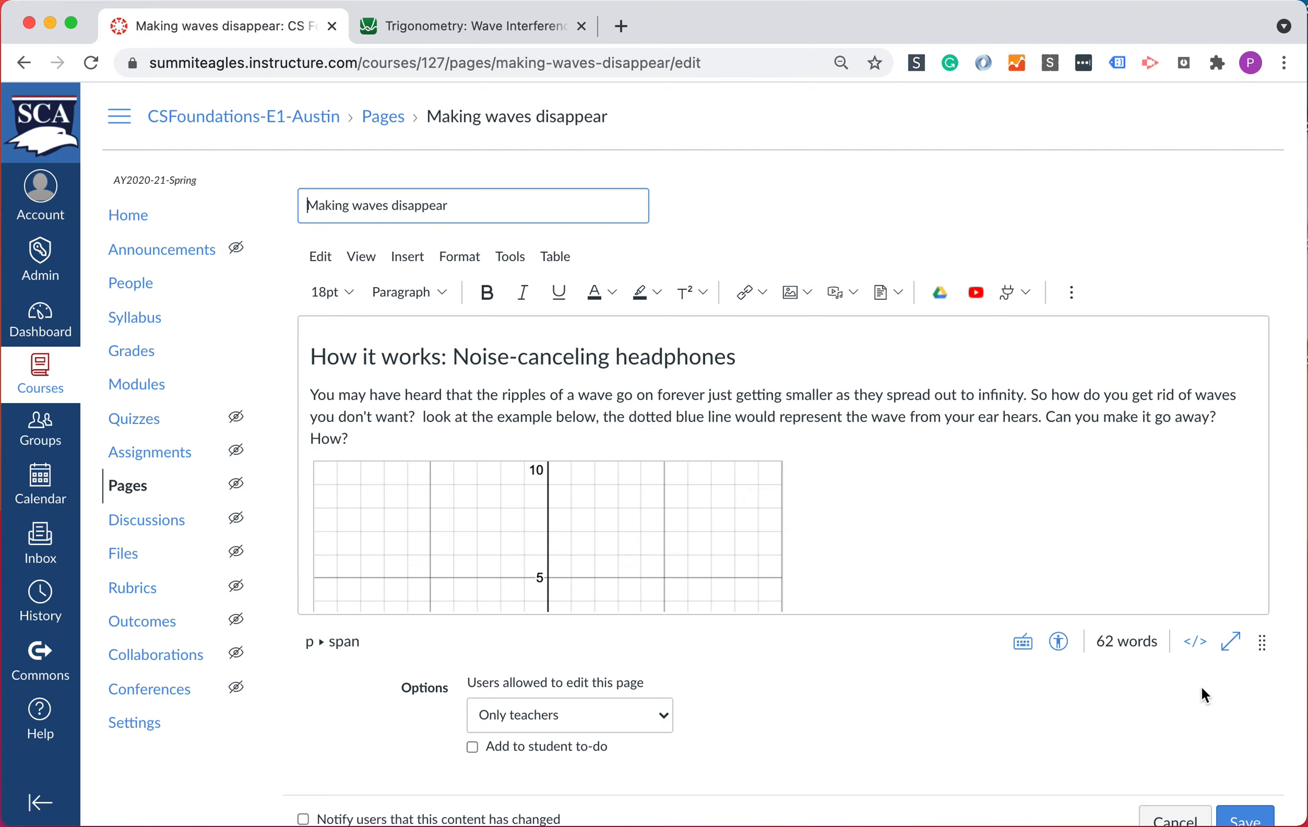
pyautogui.moveTo(1194, 642)
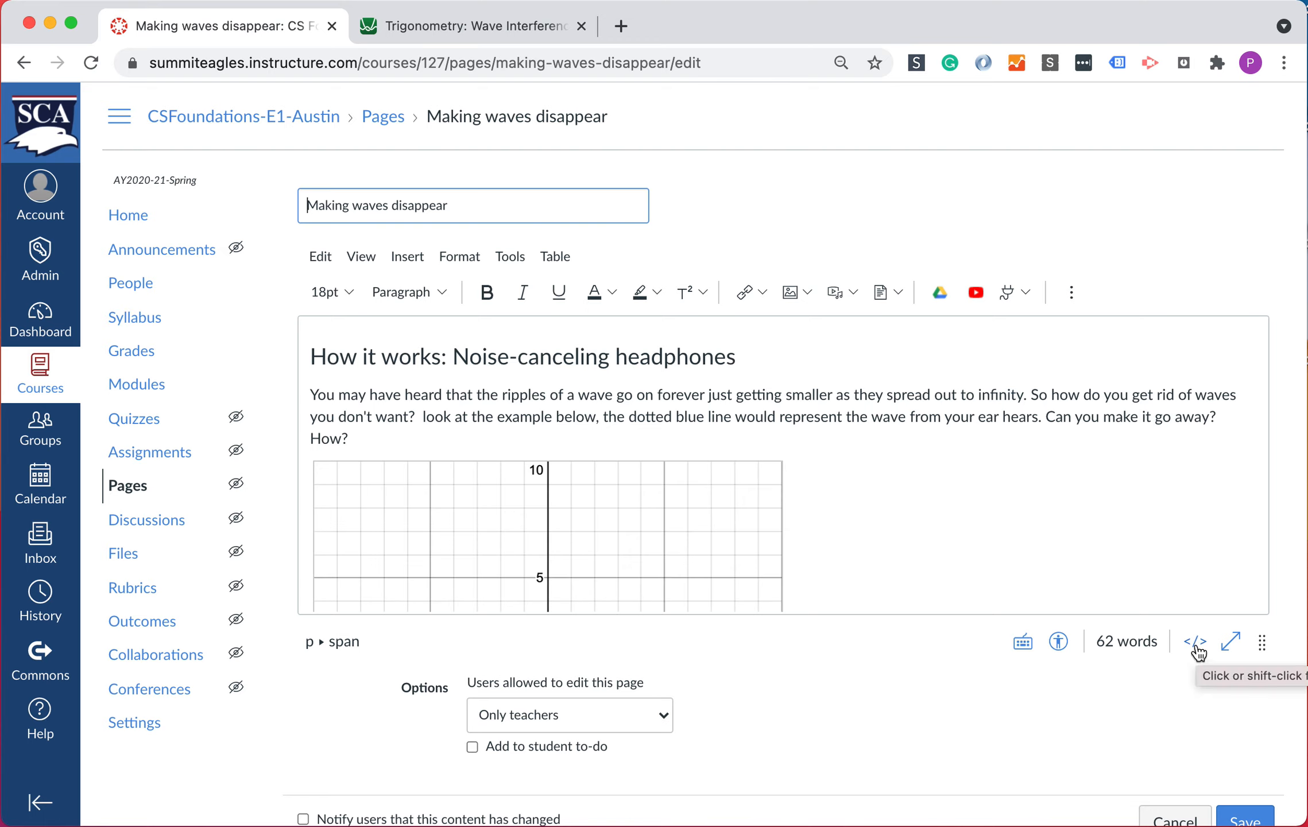
pyautogui.moveTo(1193, 643)
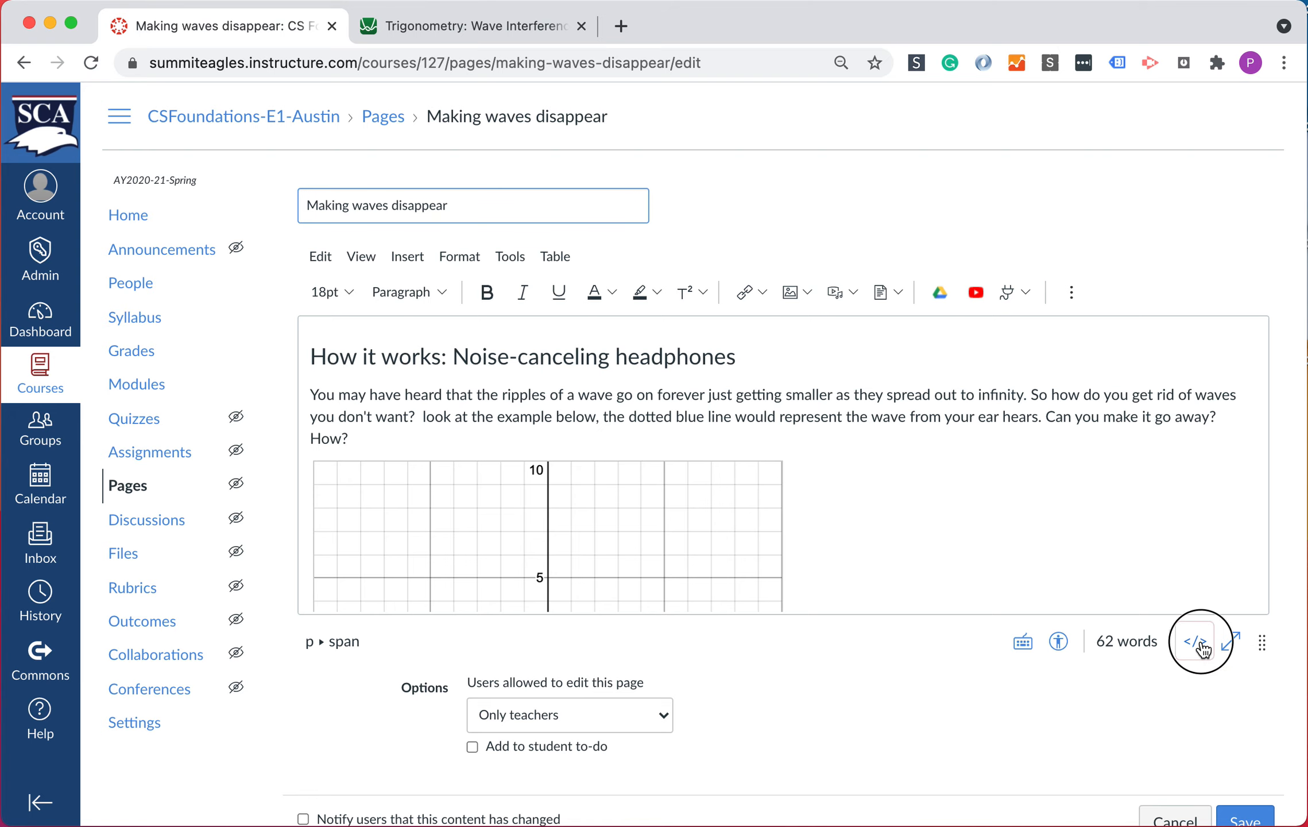
pyautogui.click(1200, 642)
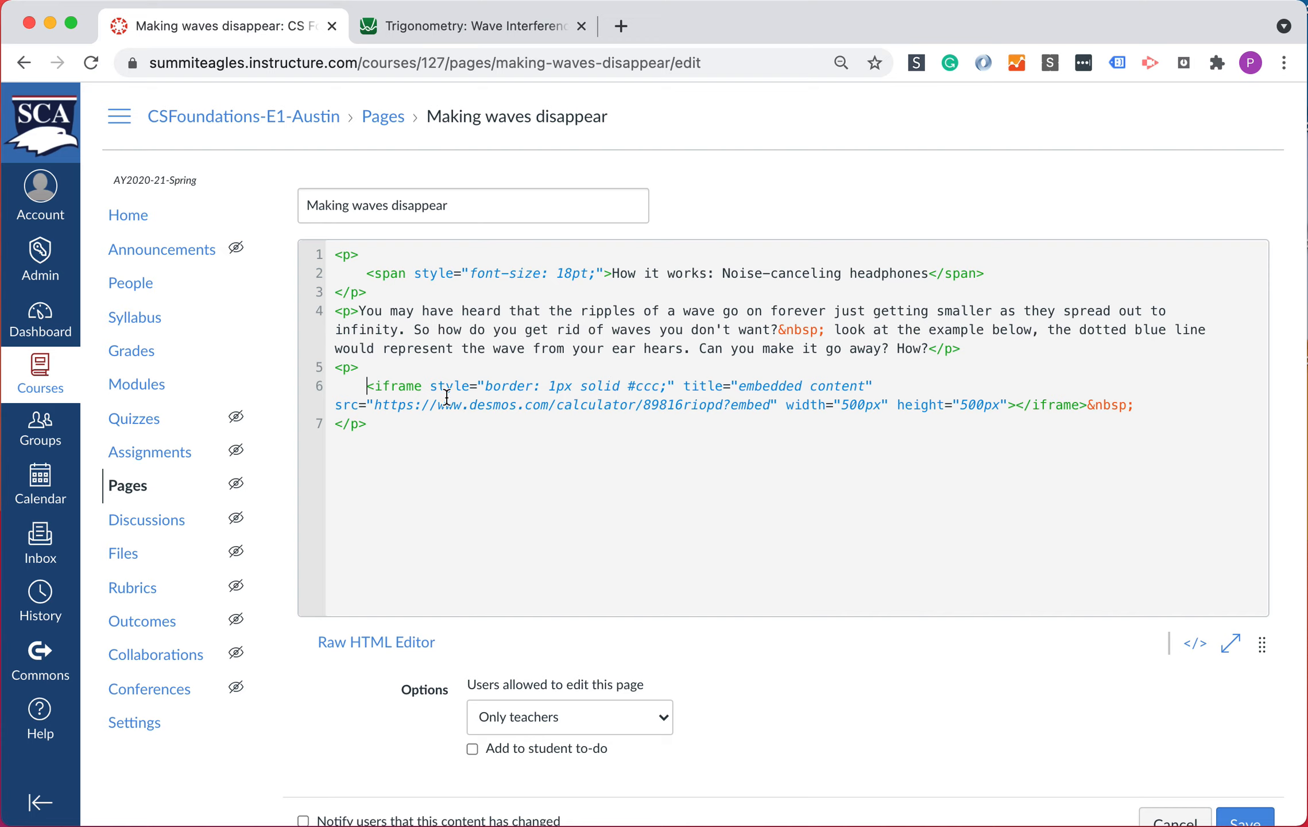
pyautogui.moveTo(840, 411)
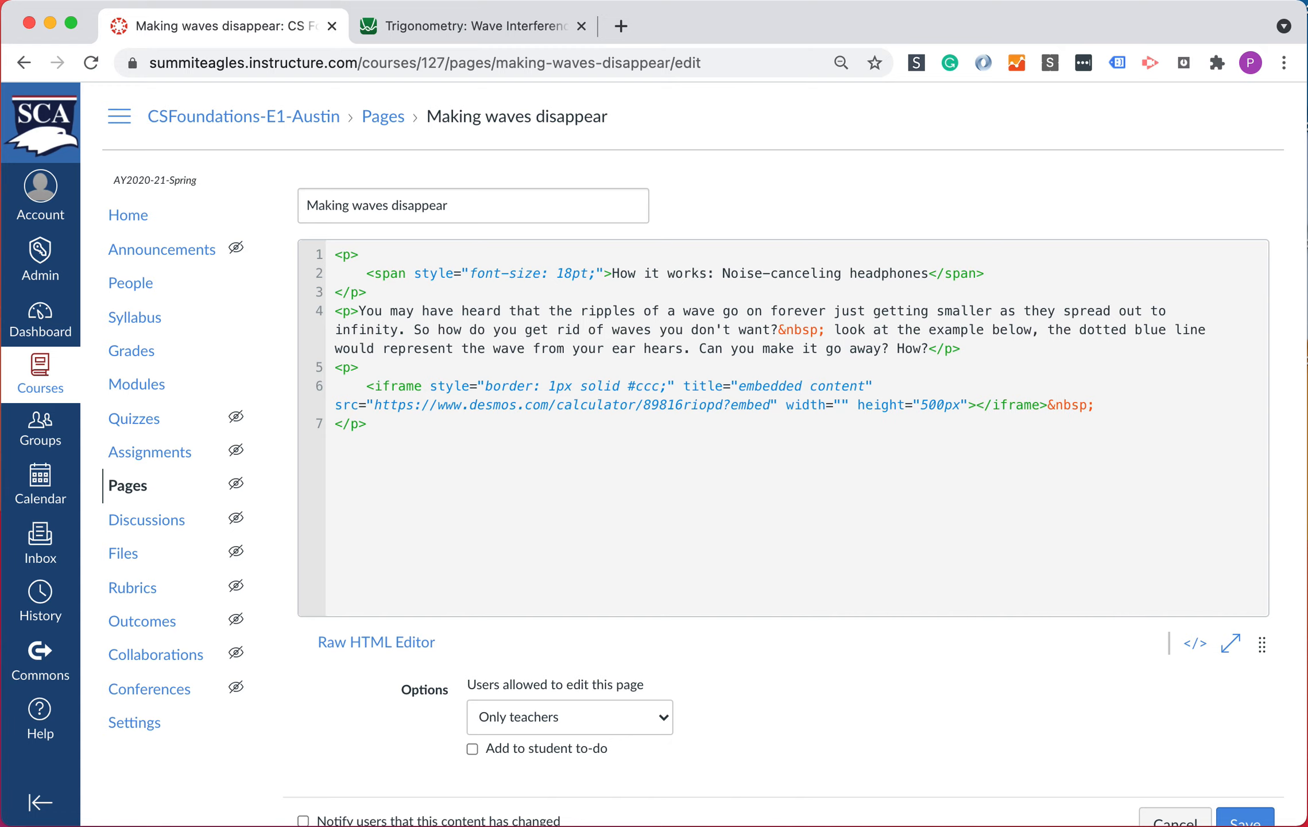
pyautogui.write('100')
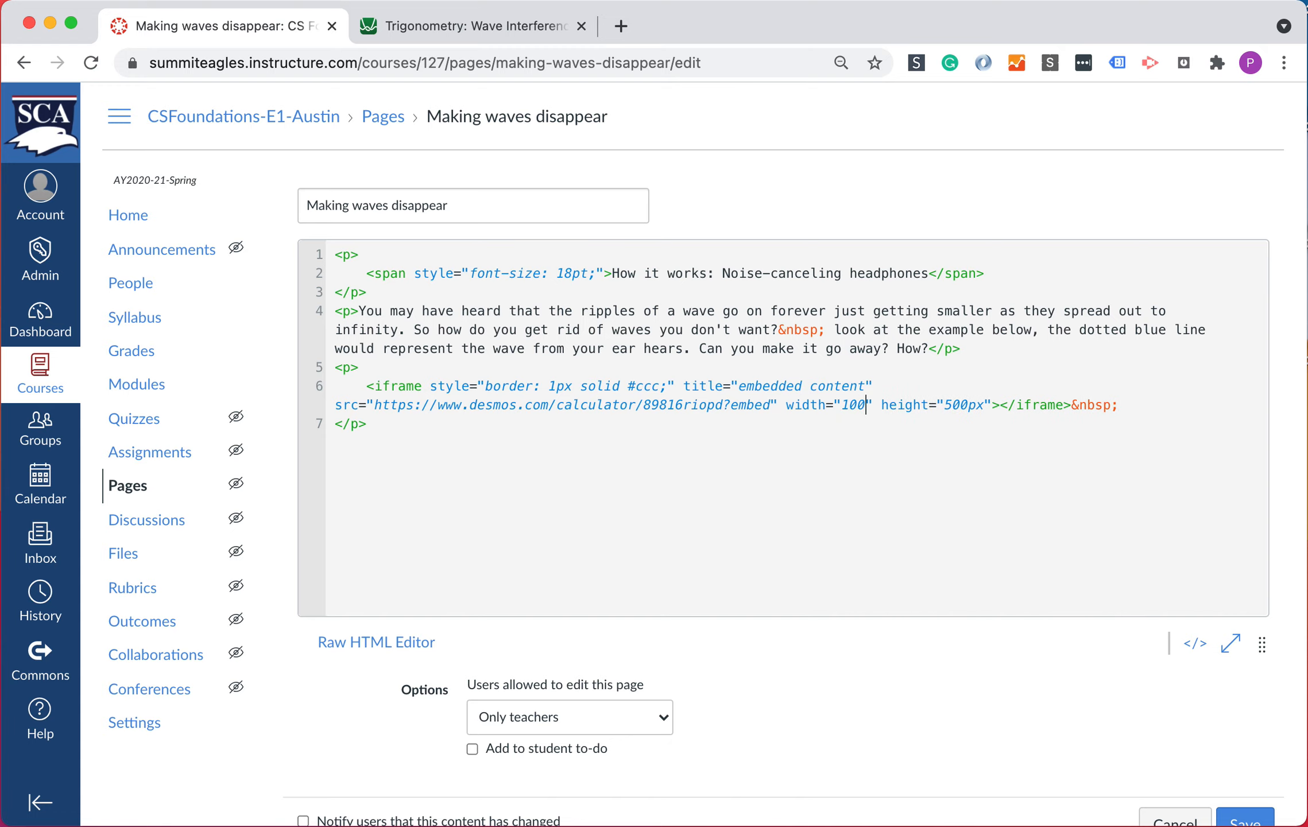
pyautogui.write('%')
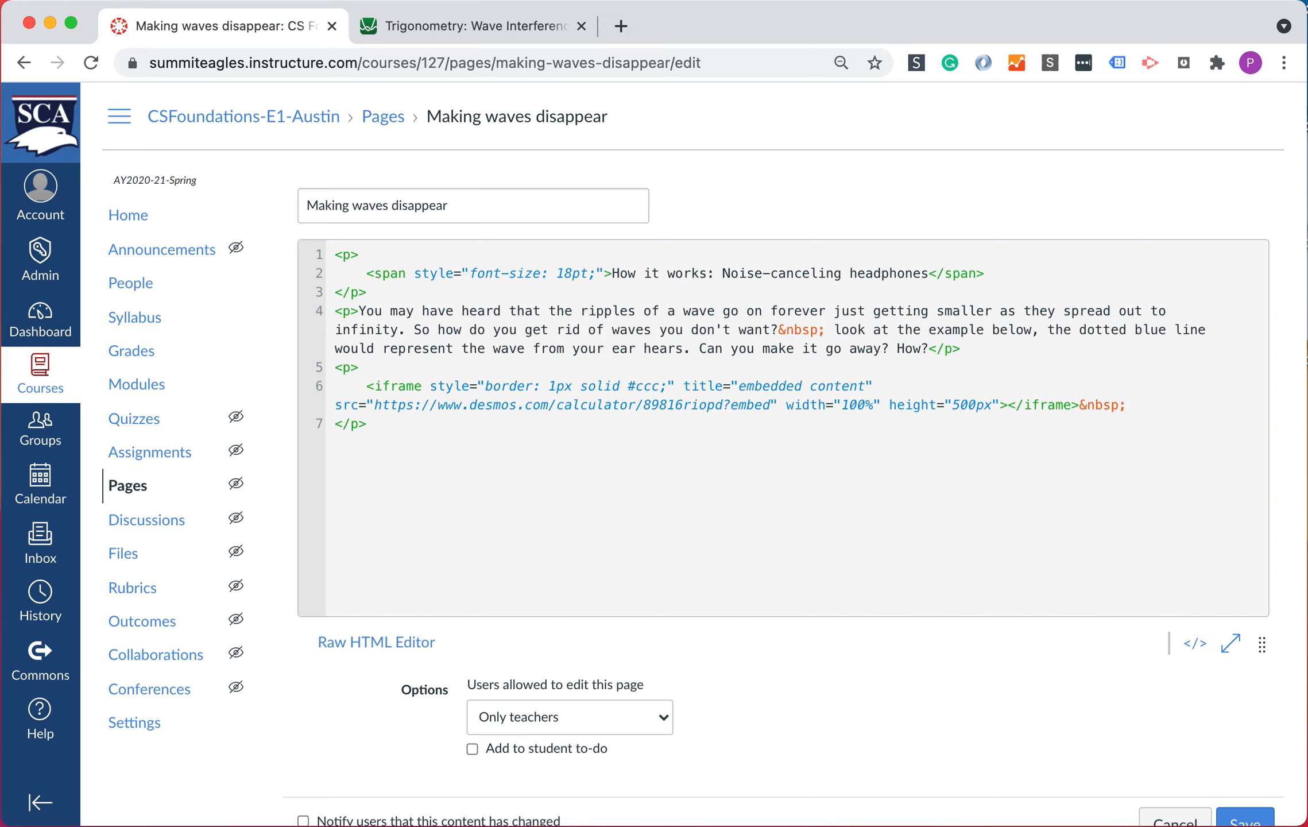
pyautogui.moveTo(1070, 745)
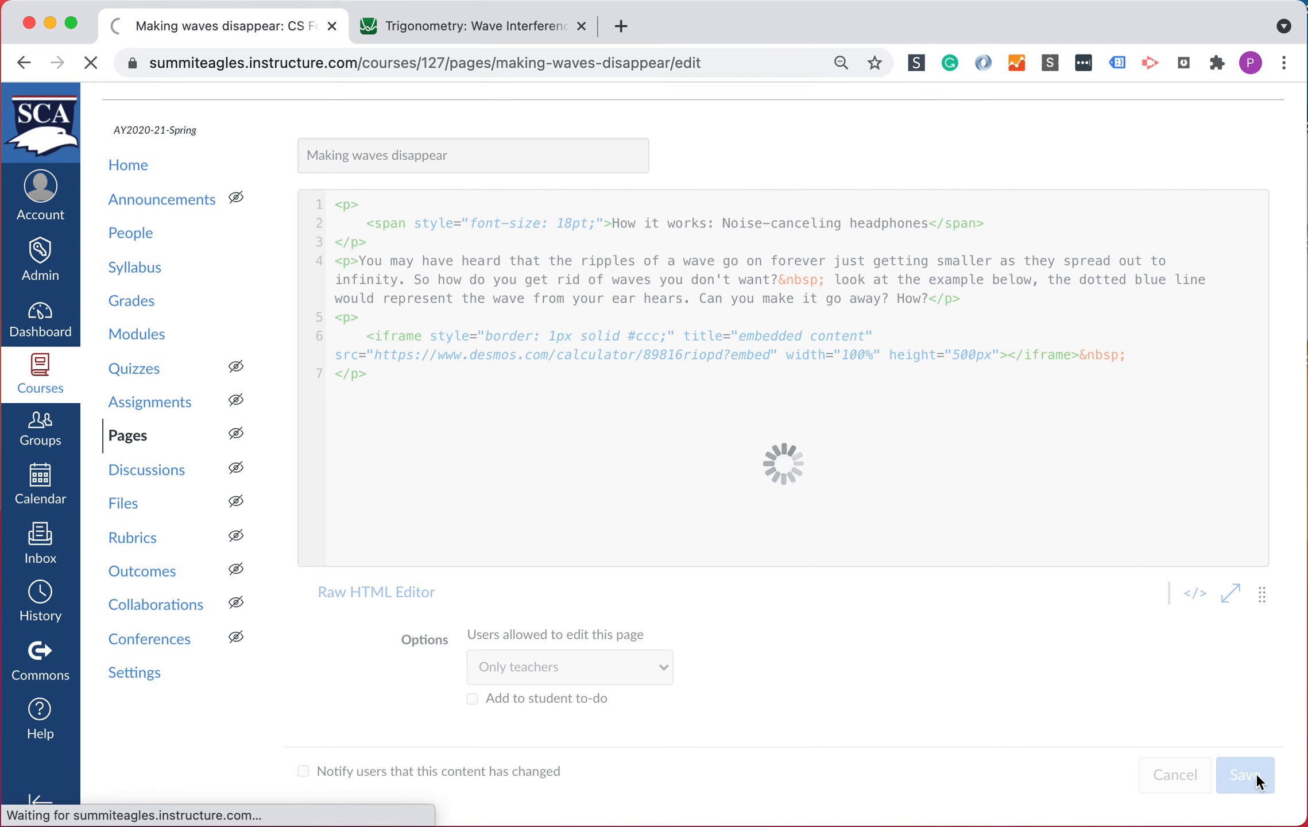
# - Save the page with the full-width Desmos embed, then reopen it for editing
pyautogui.click(1243, 775)
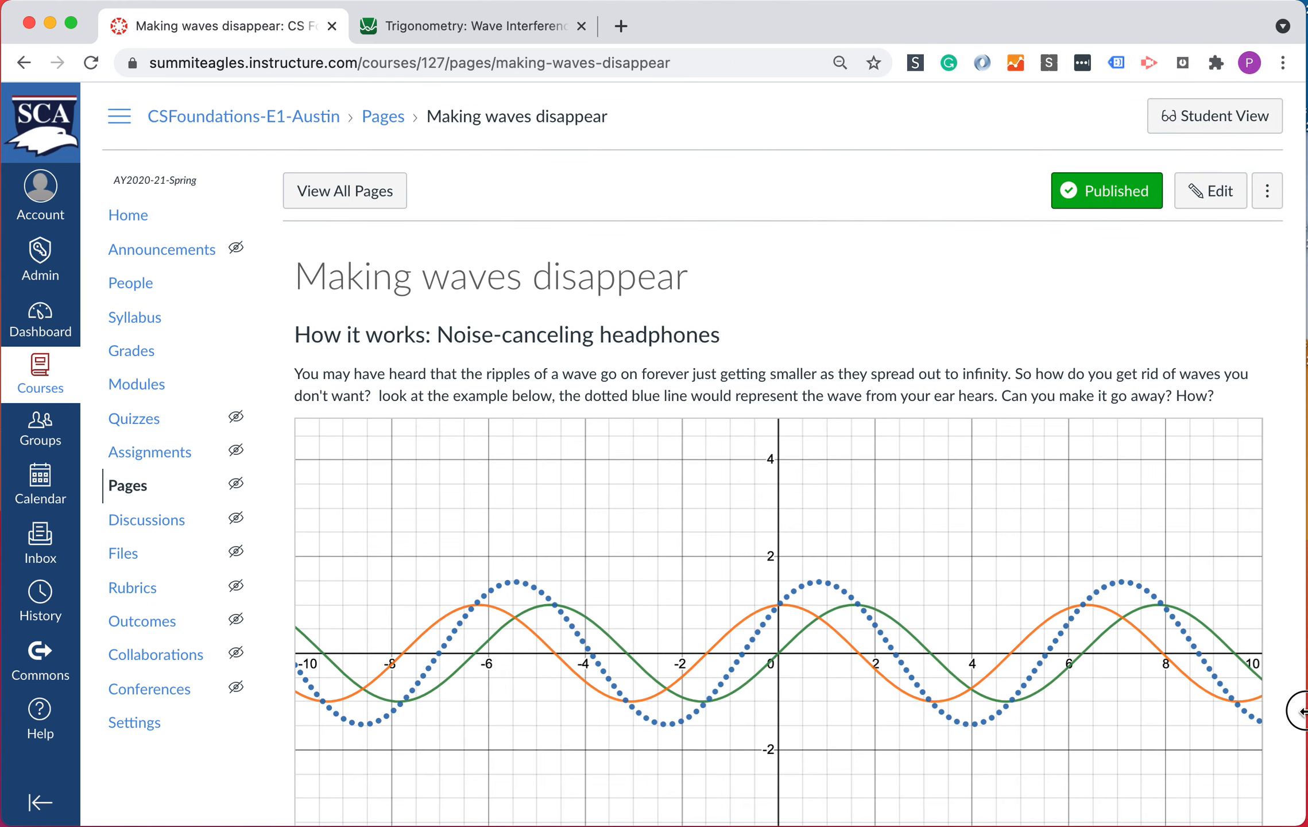
pyautogui.moveTo(1299, 717)
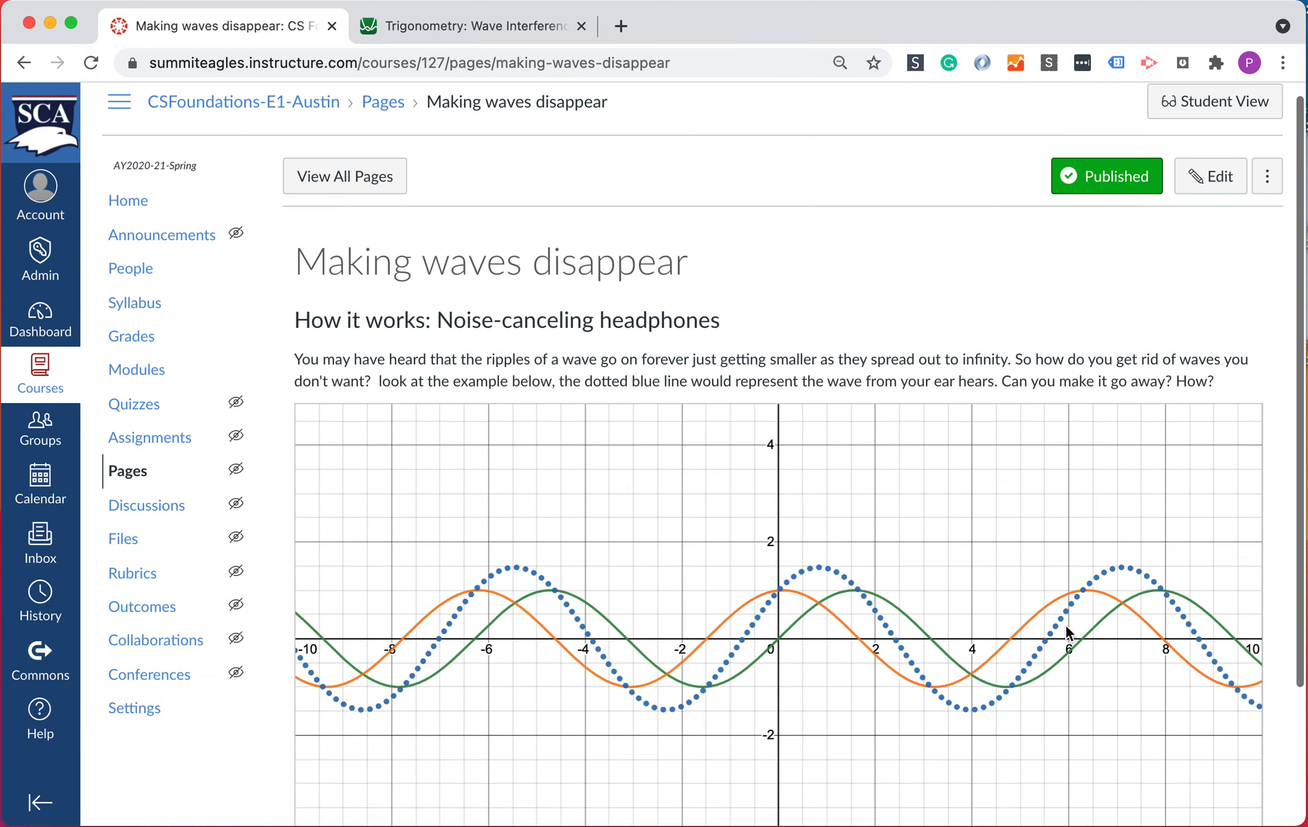
pyautogui.click(1209, 176)
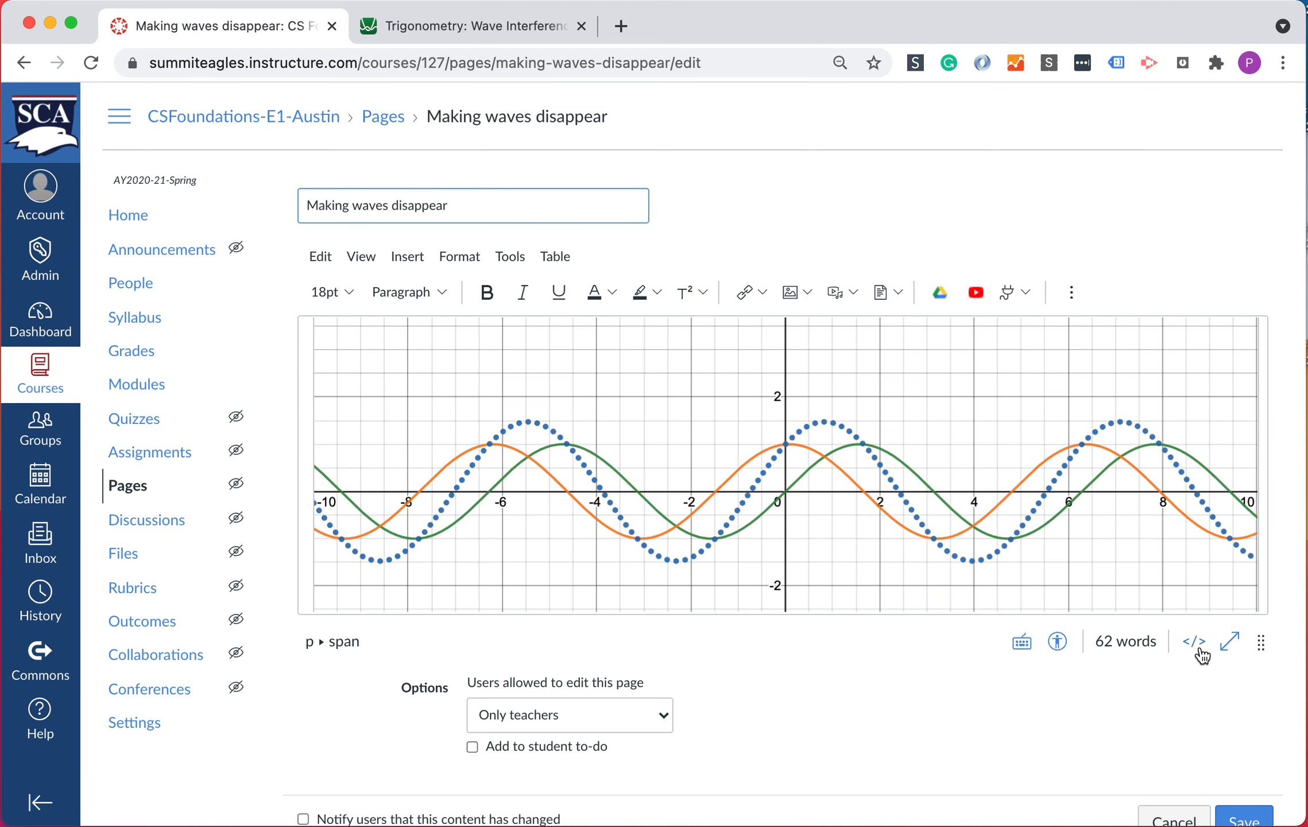
# - Remove the '?embed' suffix from the iframe src in the HTML editor and save the page
pyautogui.click(1194, 642)
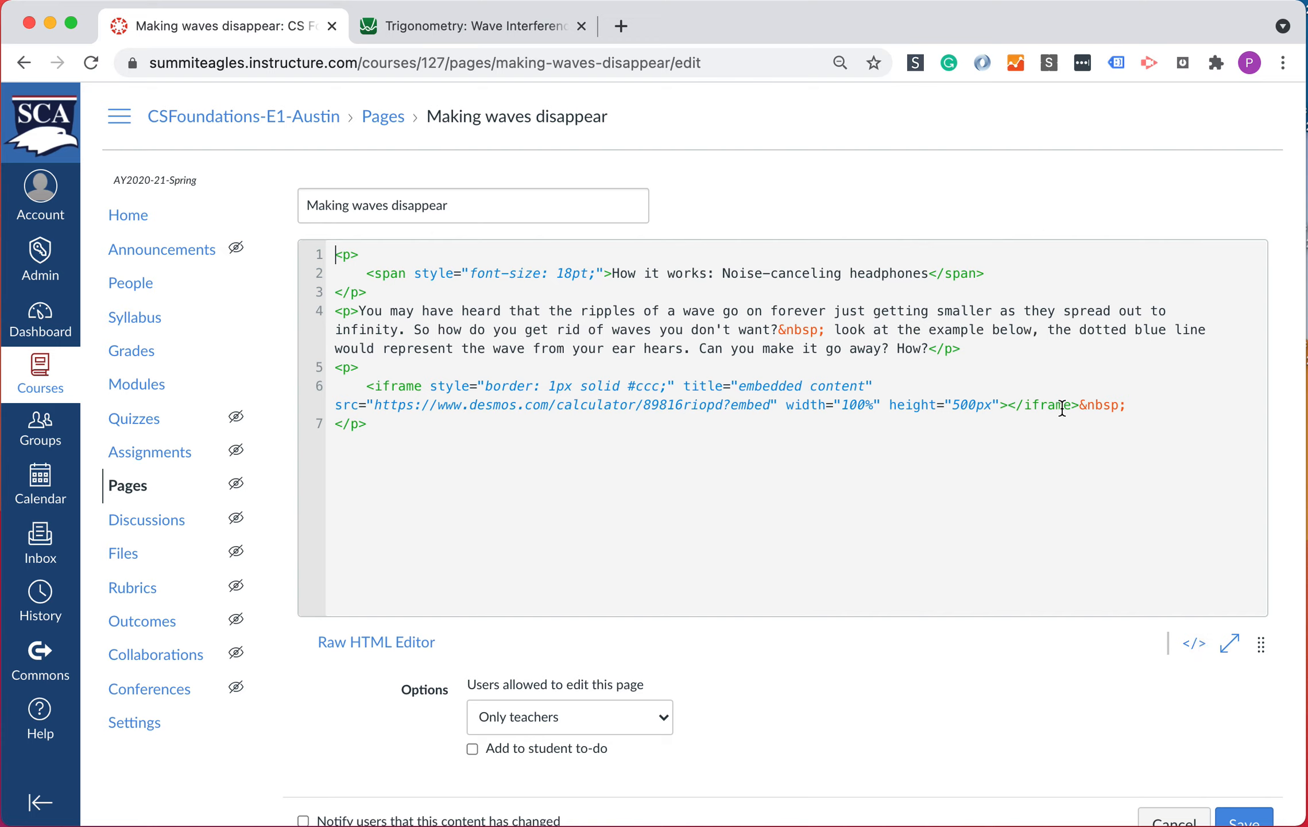
pyautogui.moveTo(692, 407)
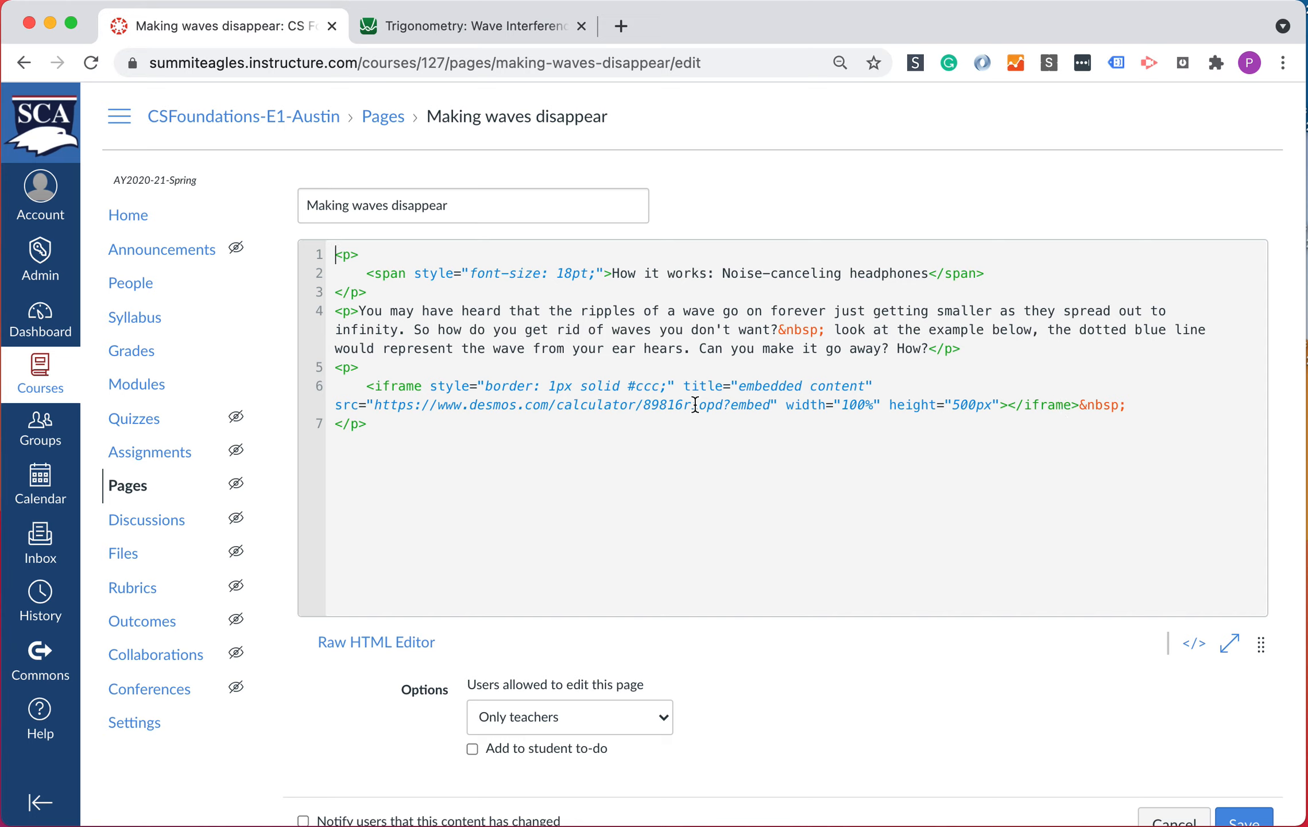
pyautogui.moveTo(373, 404); pyautogui.dragTo(534, 405)
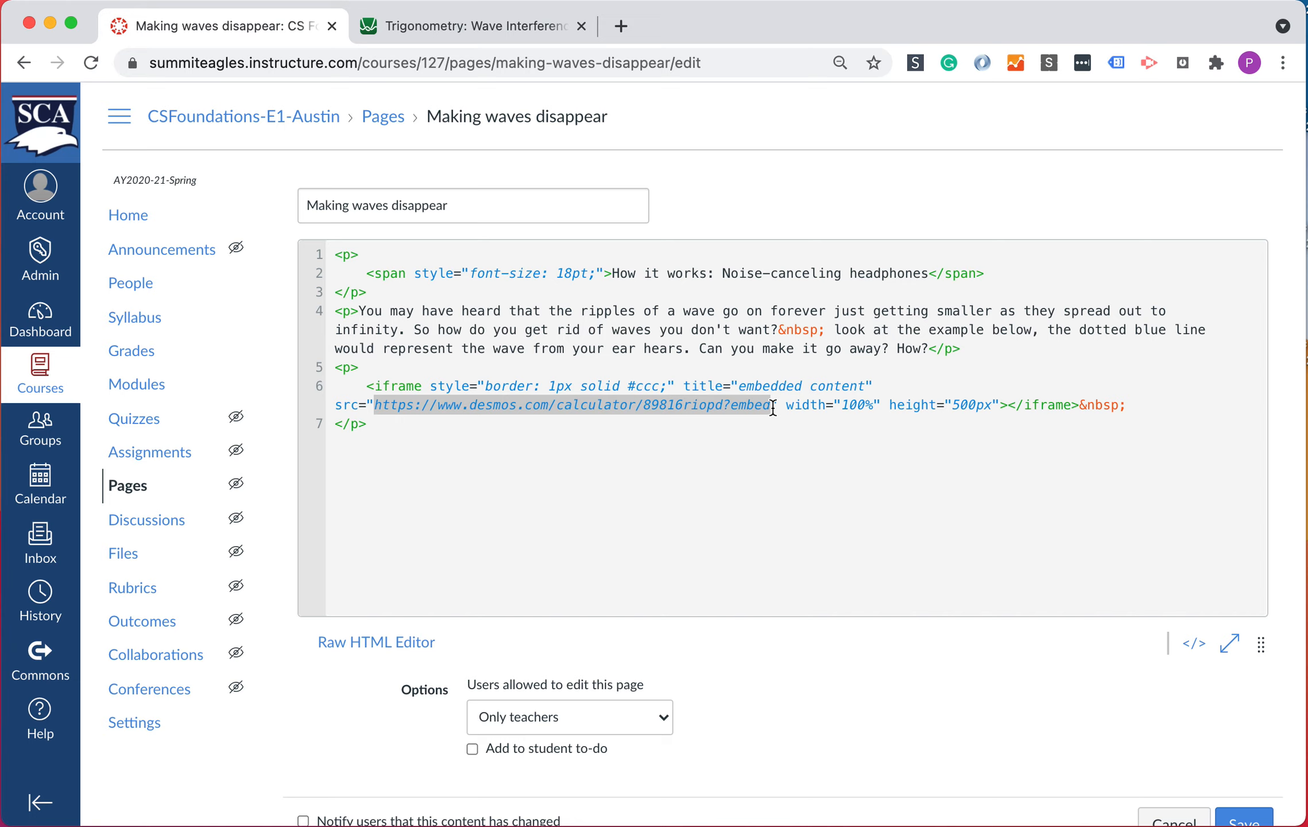
pyautogui.click(874, 426)
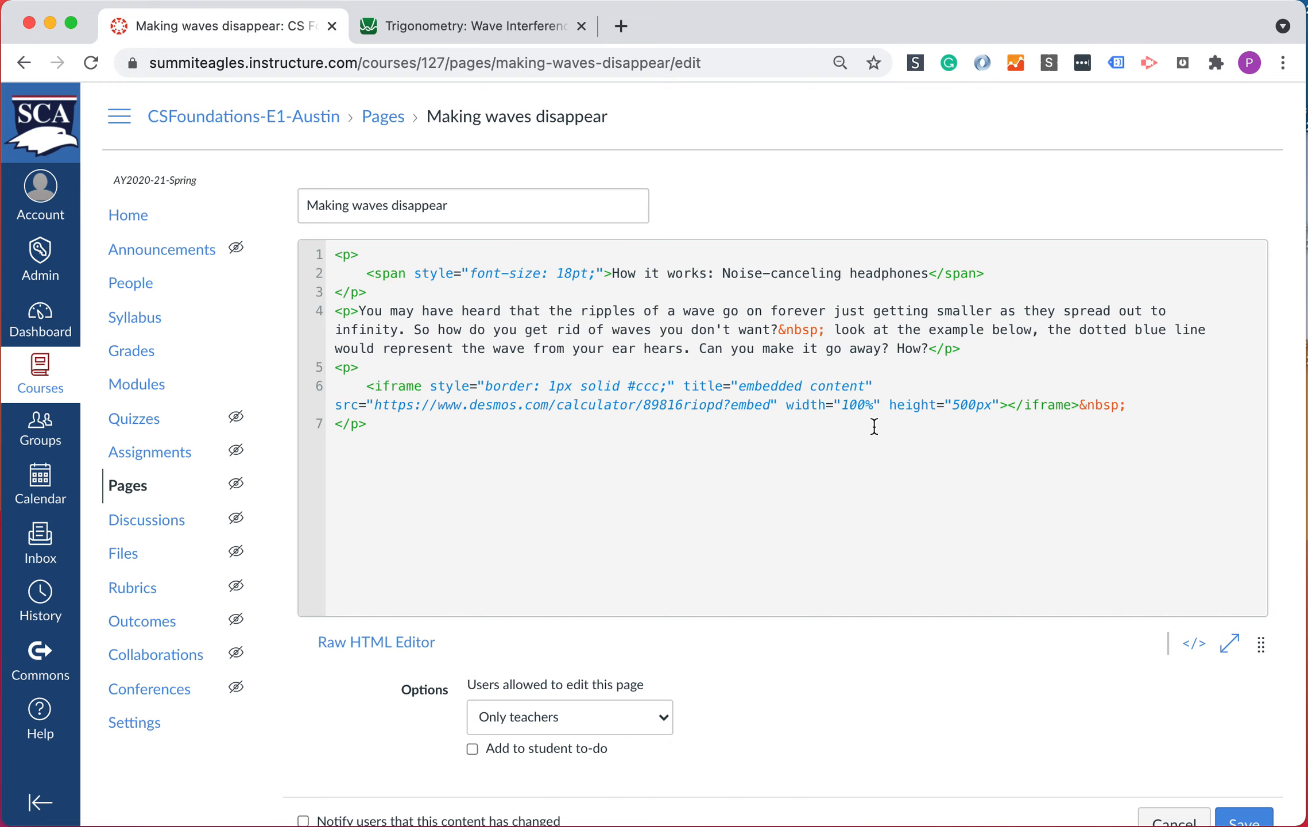
pyautogui.press('Backspace')
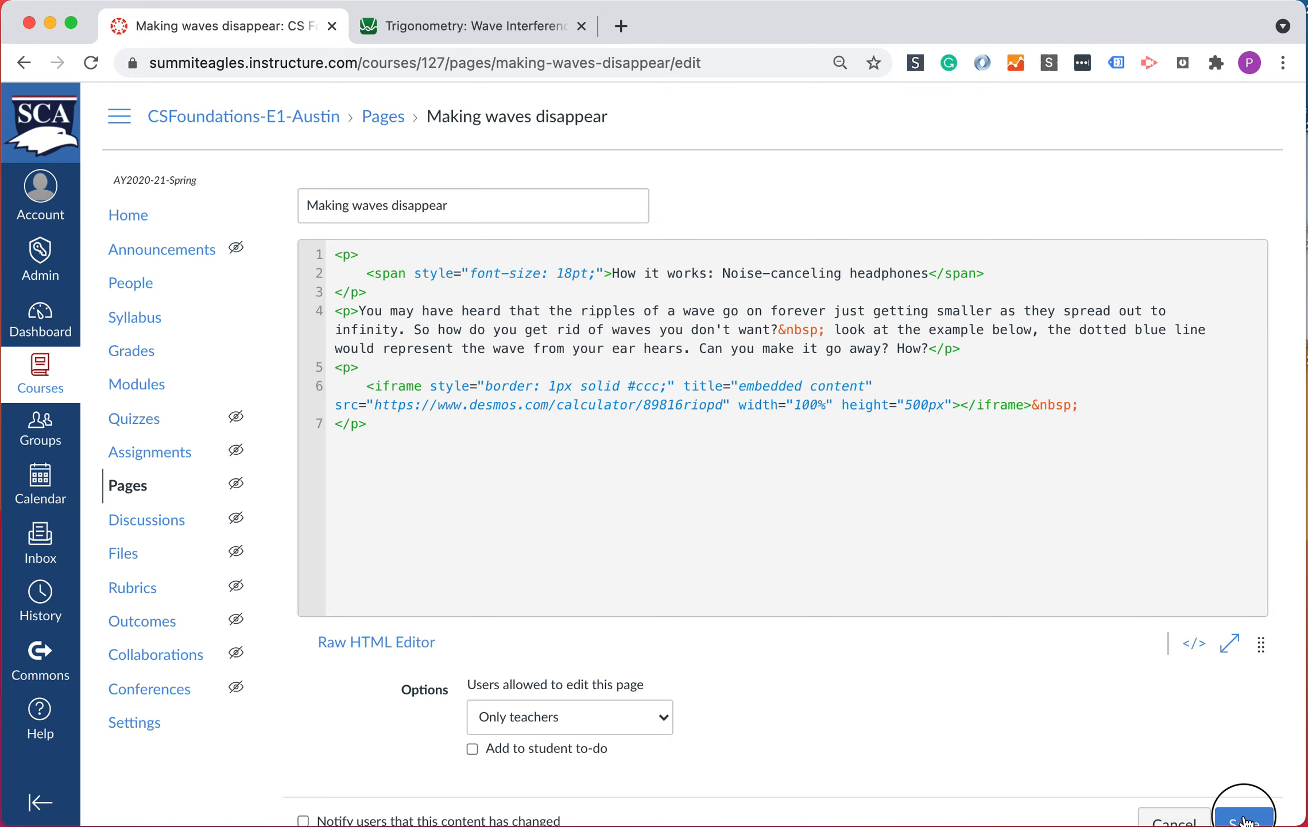
pyautogui.click(1244, 818)
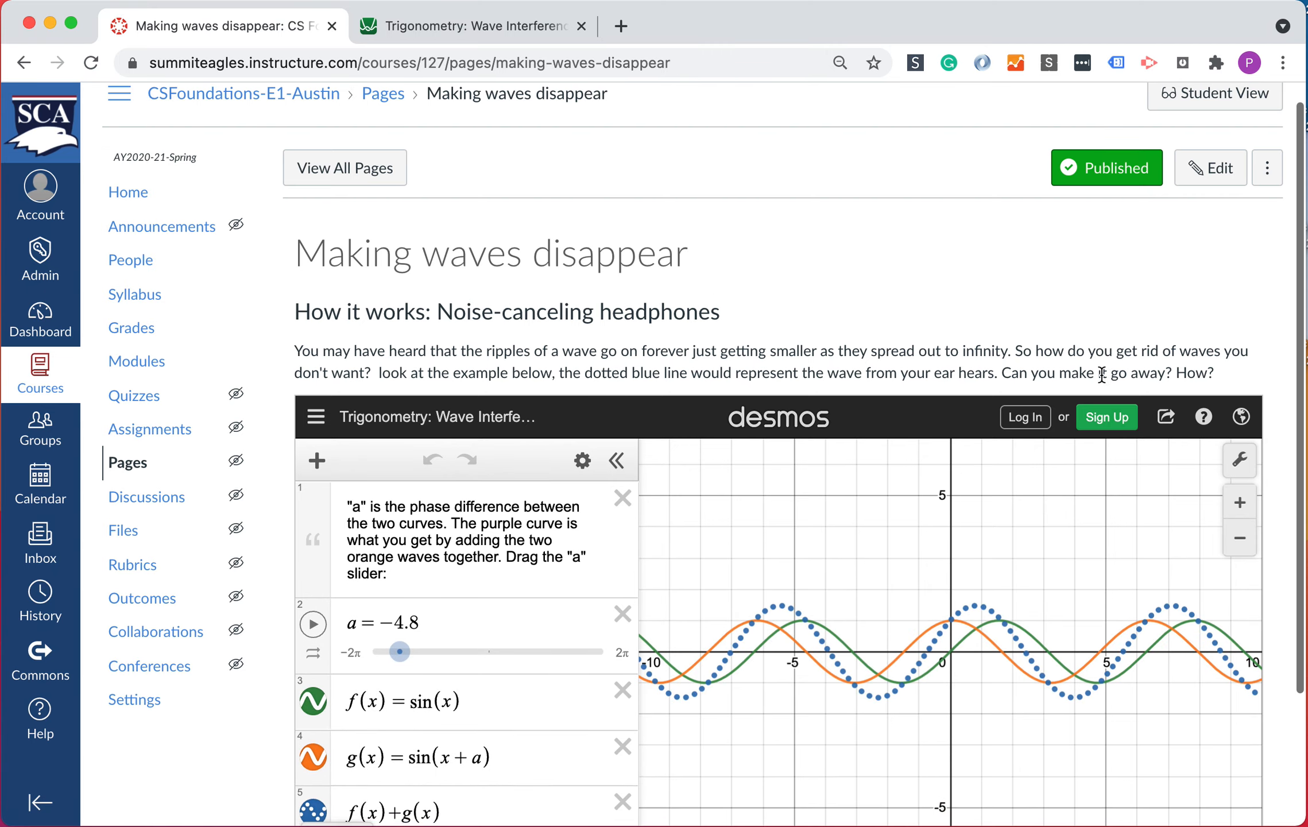
# - Vary a in the embedded calculator through cancelling and in-phase settings, ending near a = −3.2 with the sum wave flat
pyautogui.scroll(-3)
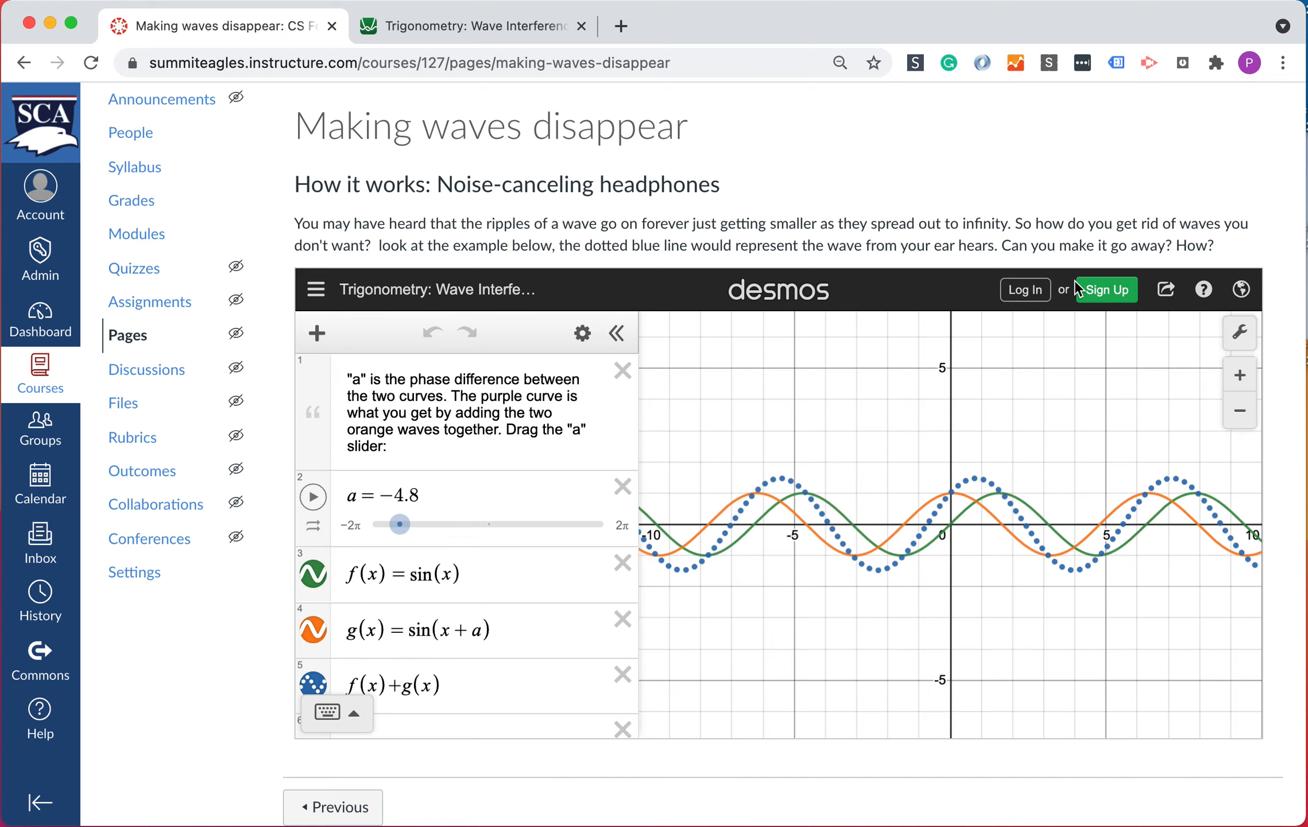
pyautogui.moveTo(1166, 289)
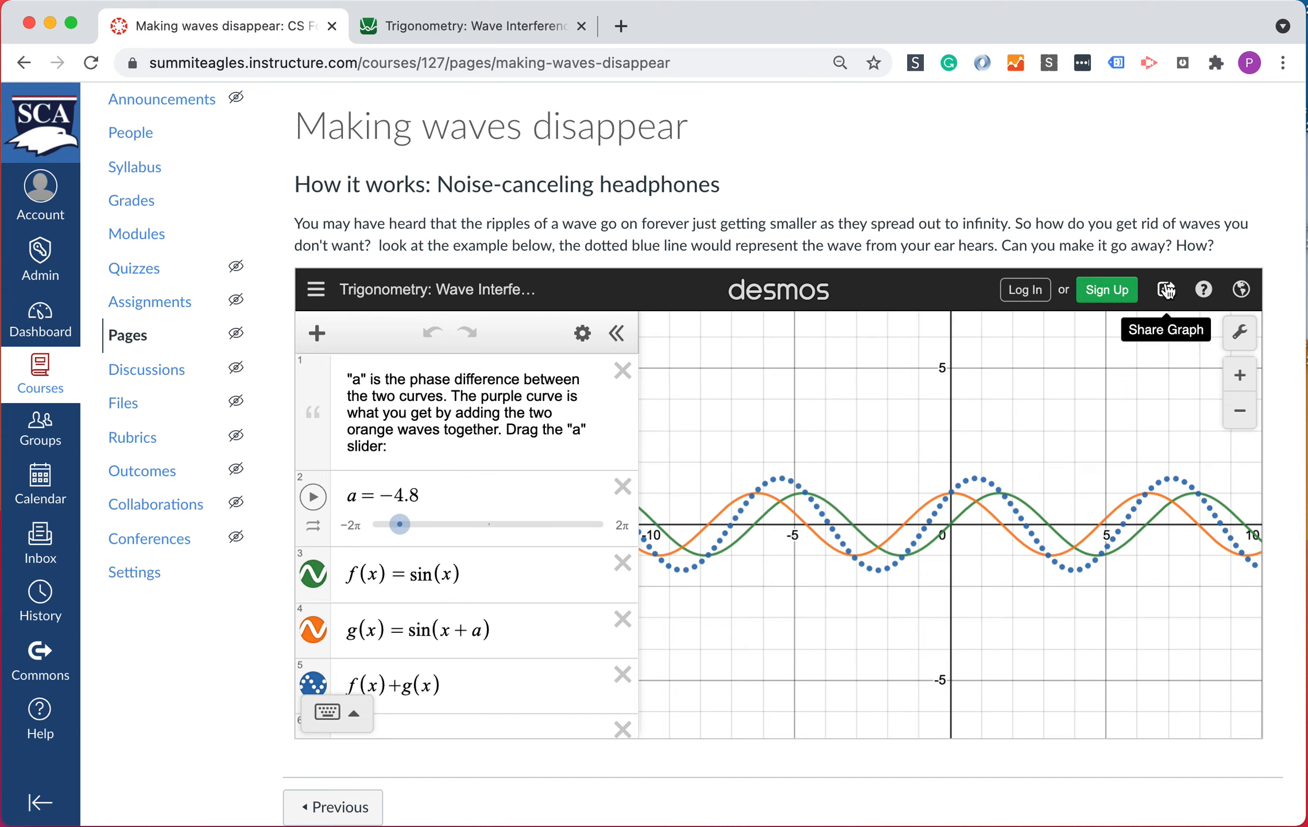
pyautogui.moveTo(1106, 290)
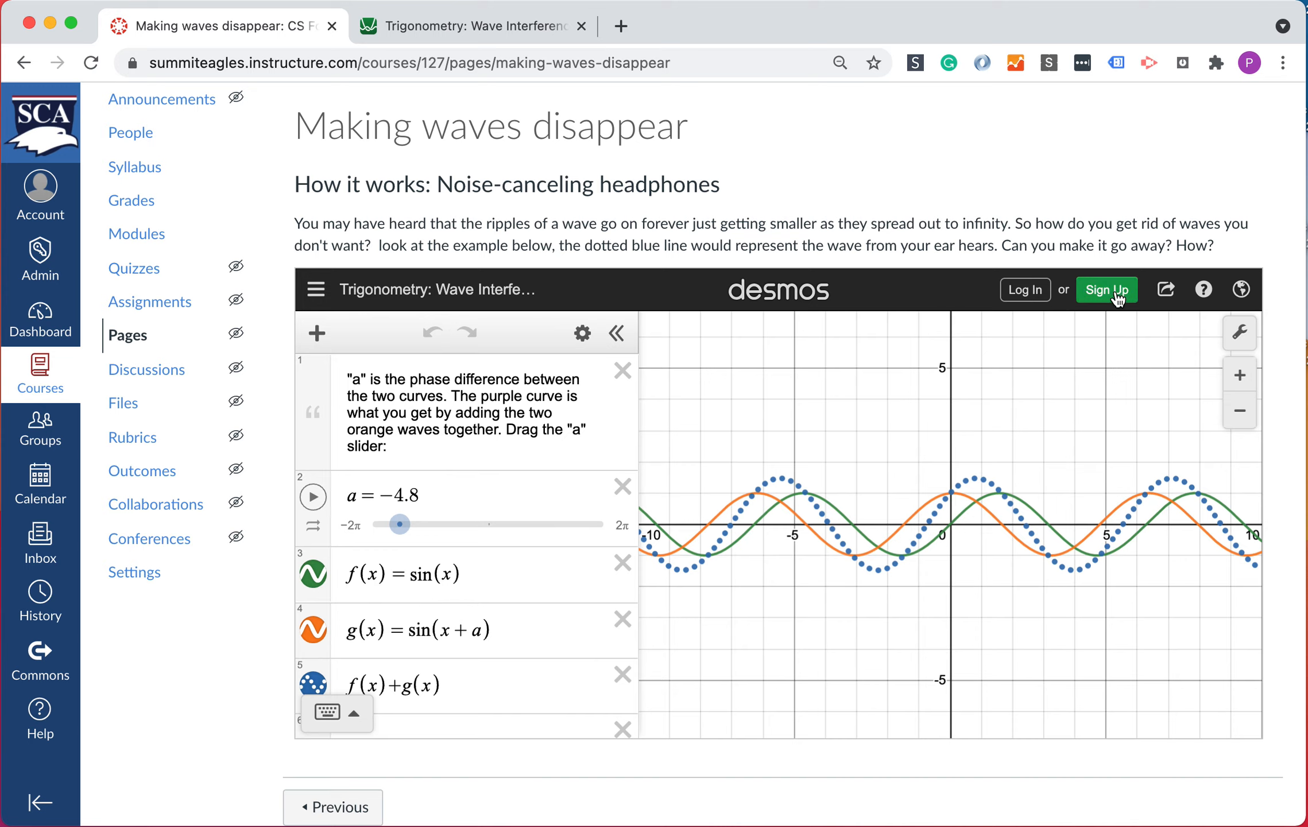
pyautogui.scroll(-3)
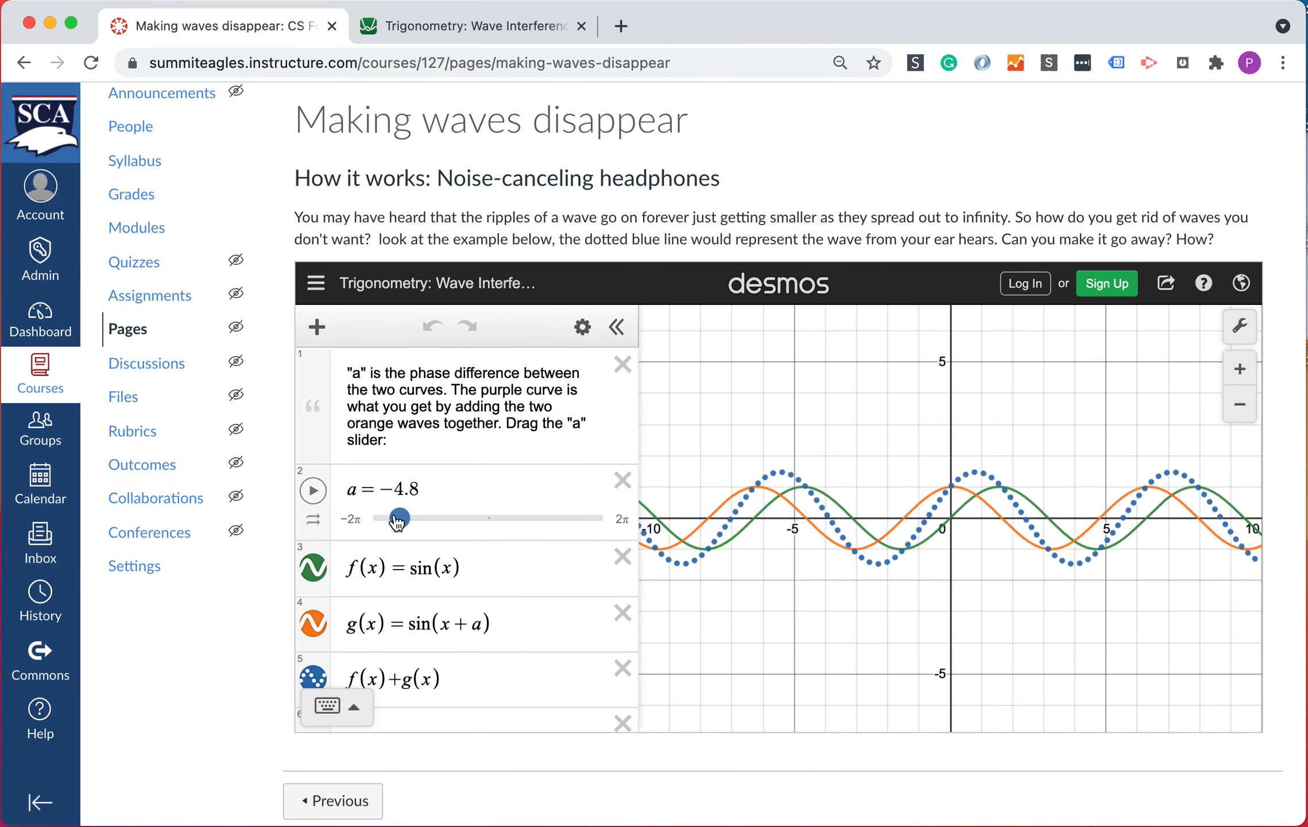
pyautogui.moveTo(395, 517); pyautogui.dragTo(421, 517)
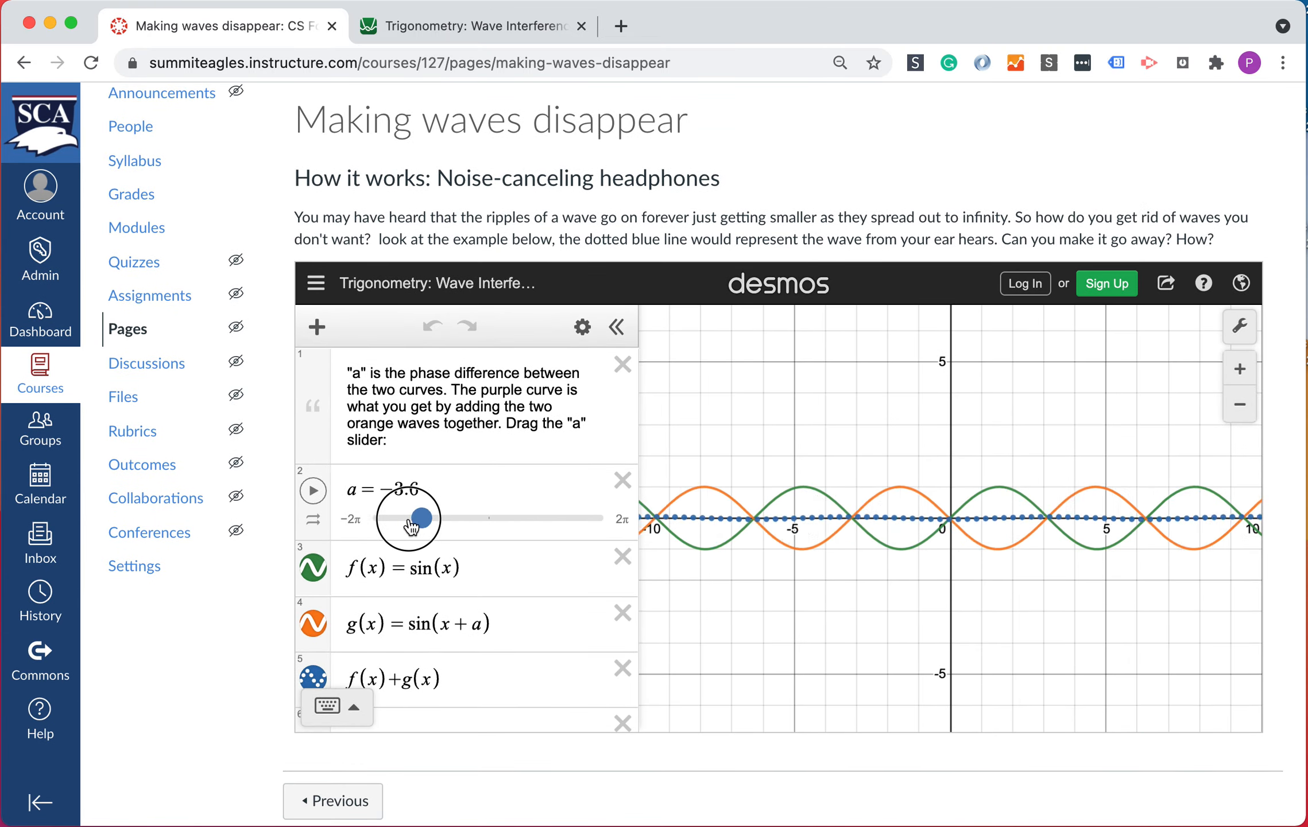
pyautogui.moveTo(419, 514); pyautogui.dragTo(386, 520)
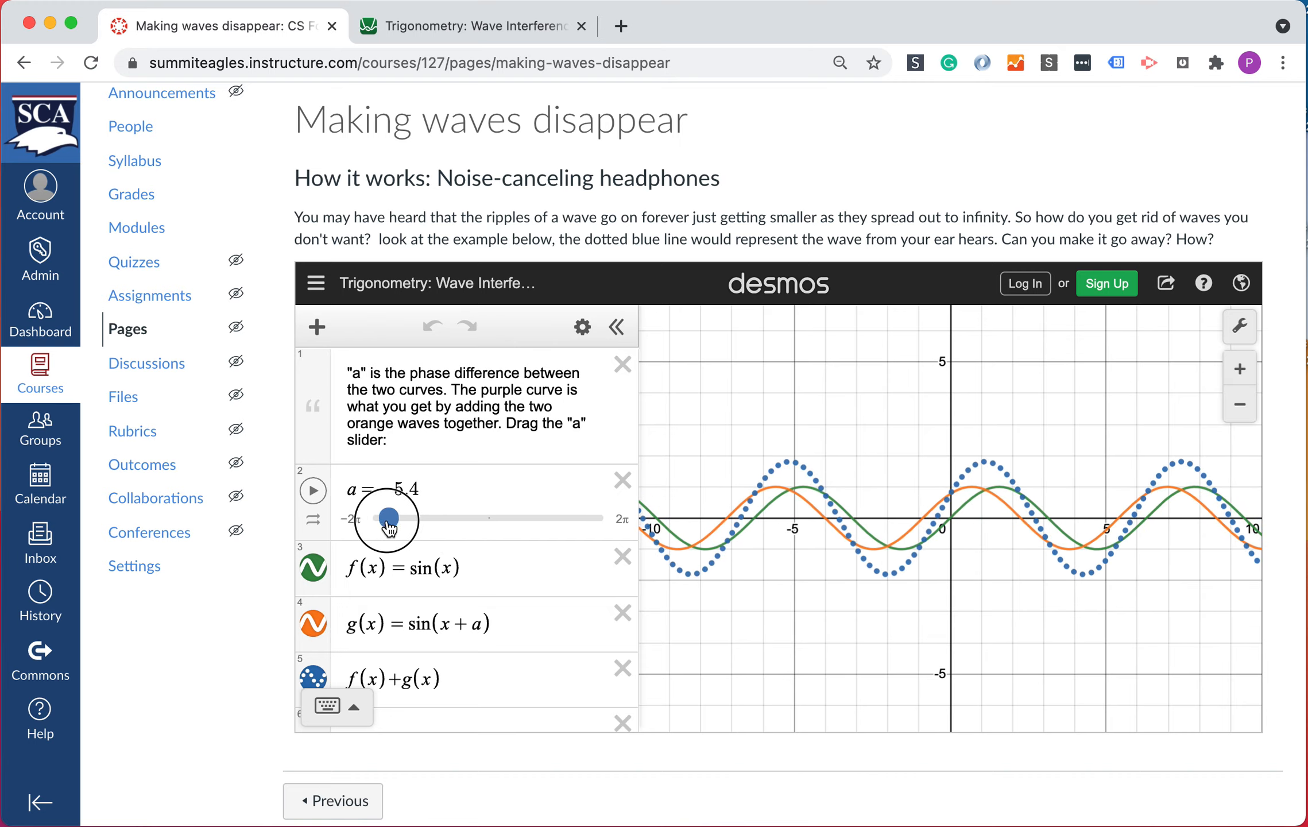
pyautogui.moveTo(386, 516); pyautogui.dragTo(465, 516)
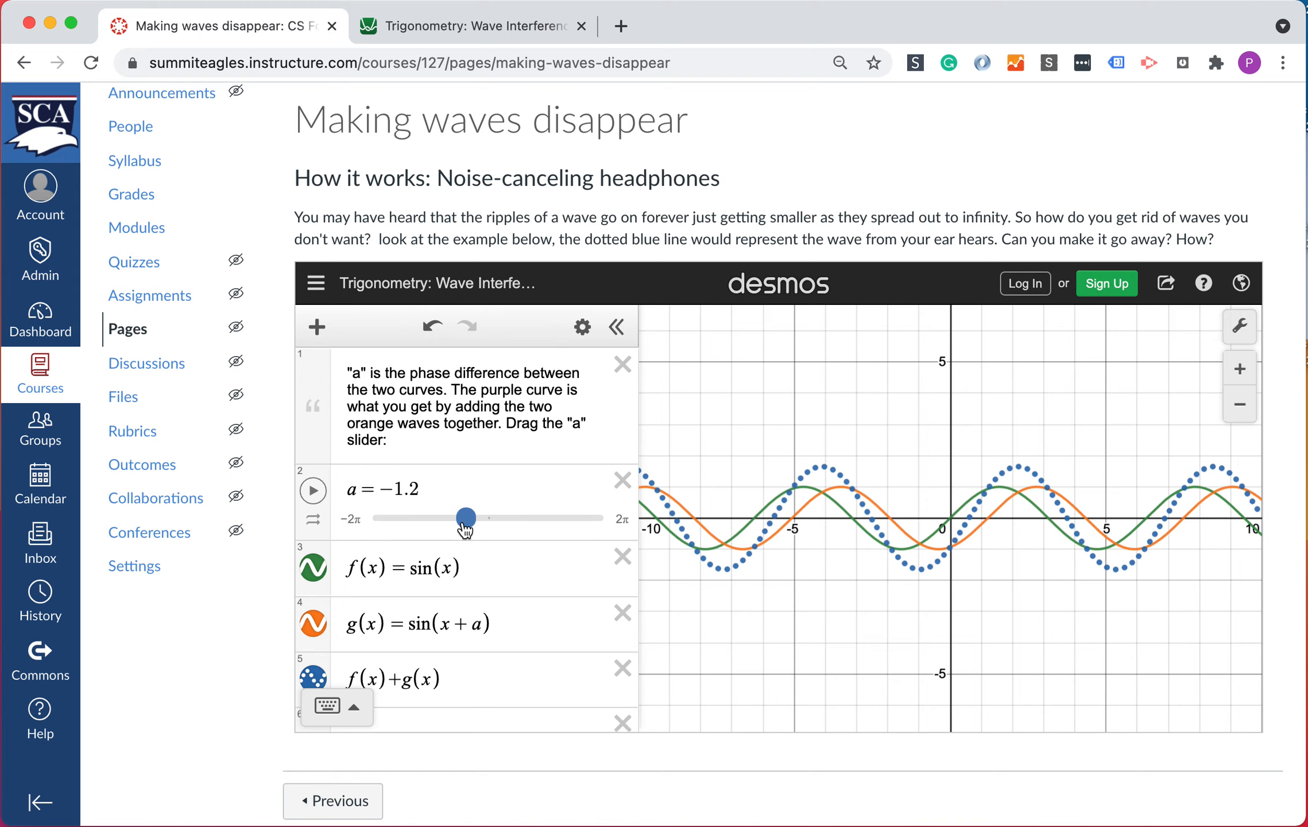
pyautogui.moveTo(465, 517); pyautogui.dragTo(475, 517)
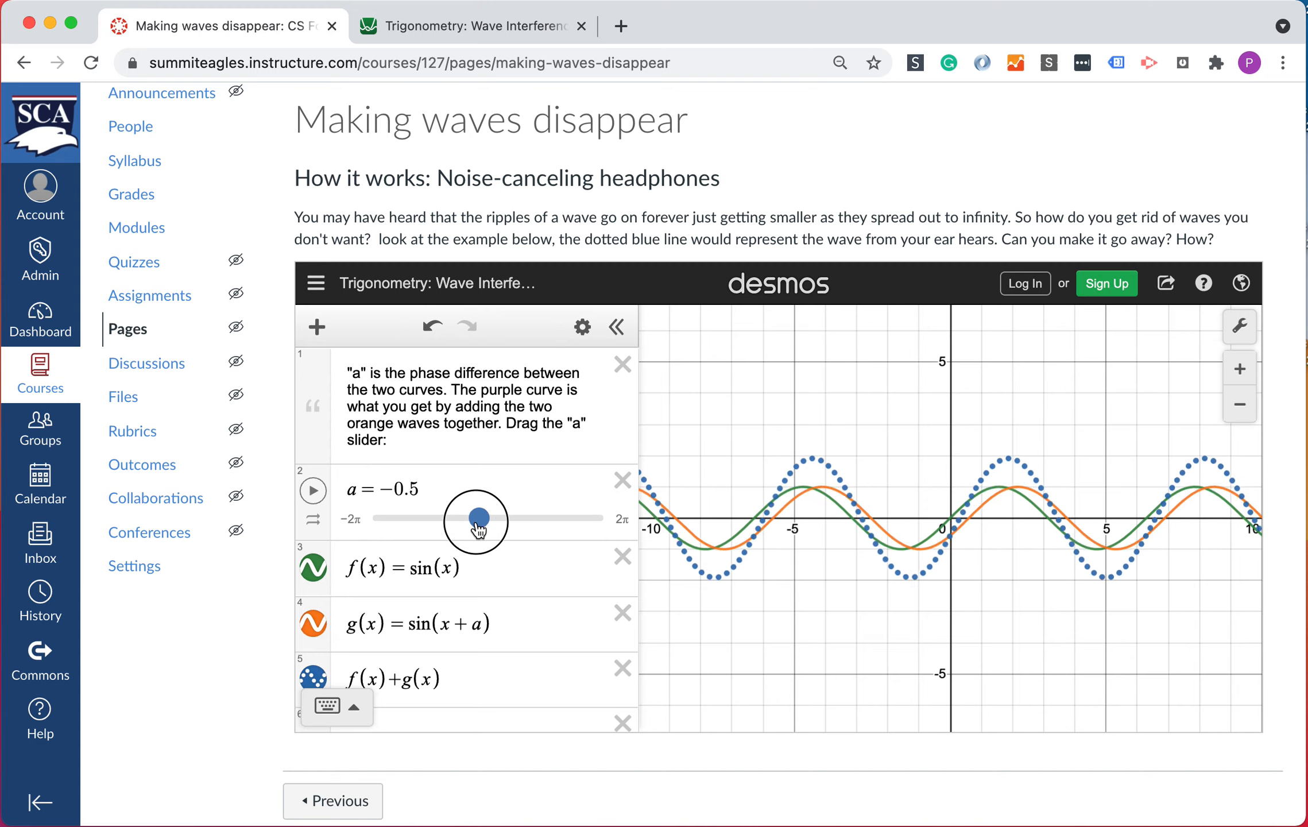
pyautogui.moveTo(477, 520); pyautogui.dragTo(450, 521)
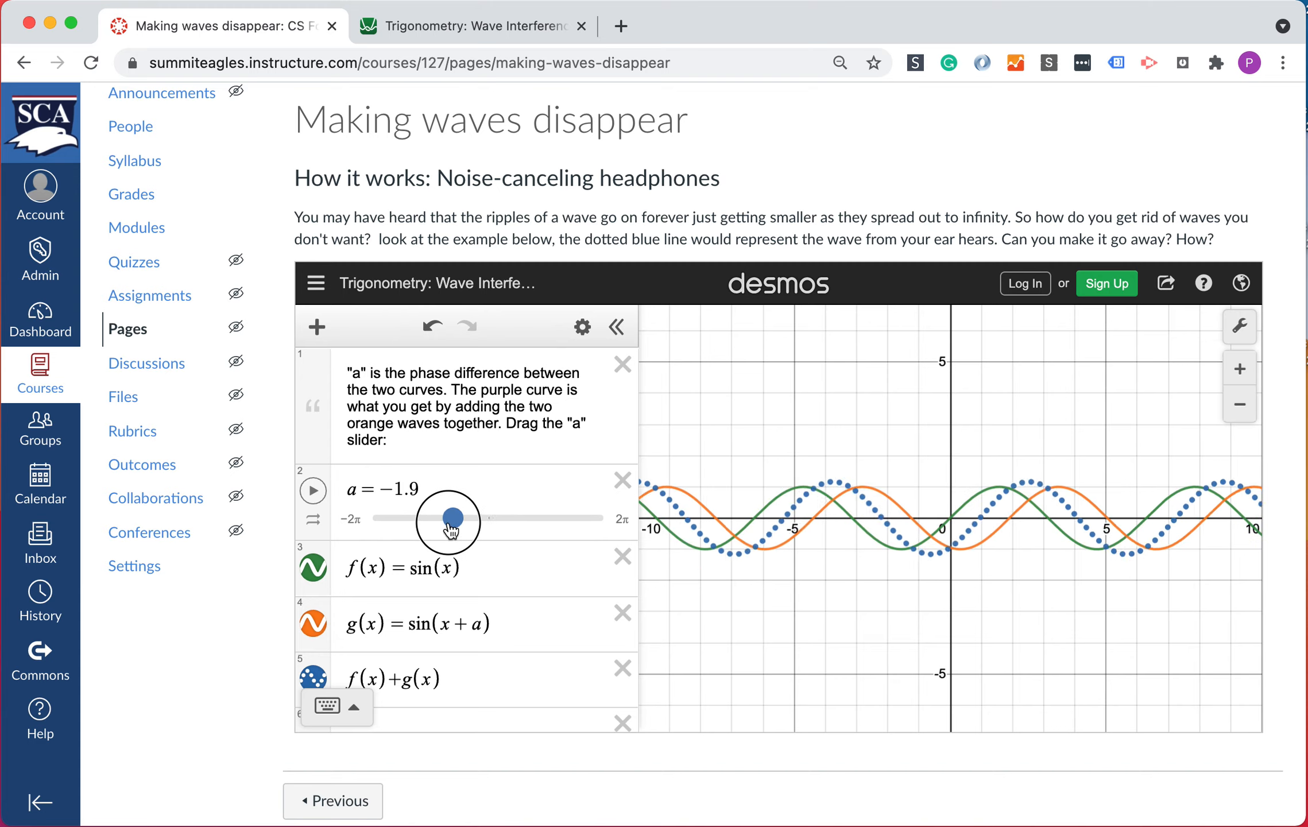
pyautogui.moveTo(449, 516); pyautogui.dragTo(426, 519)
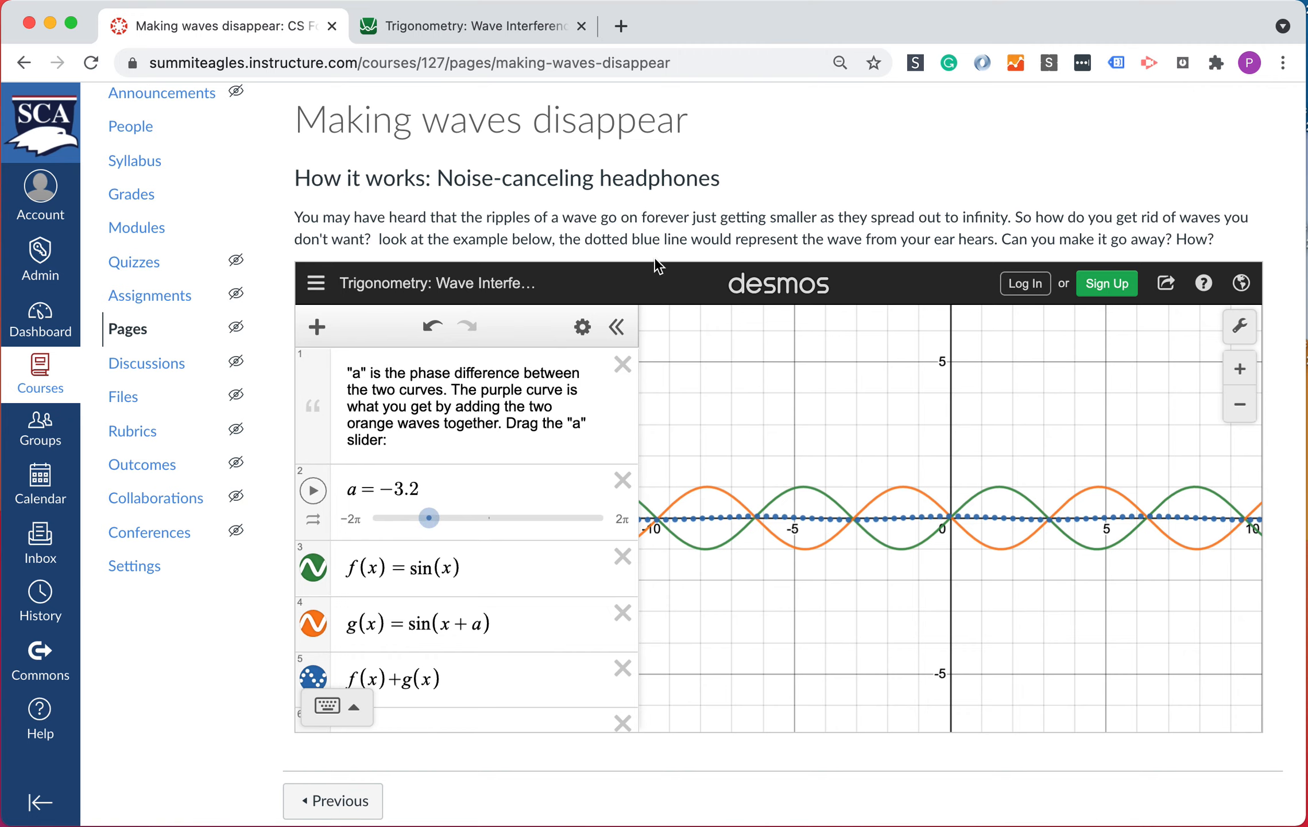
pyautogui.scroll(-3)
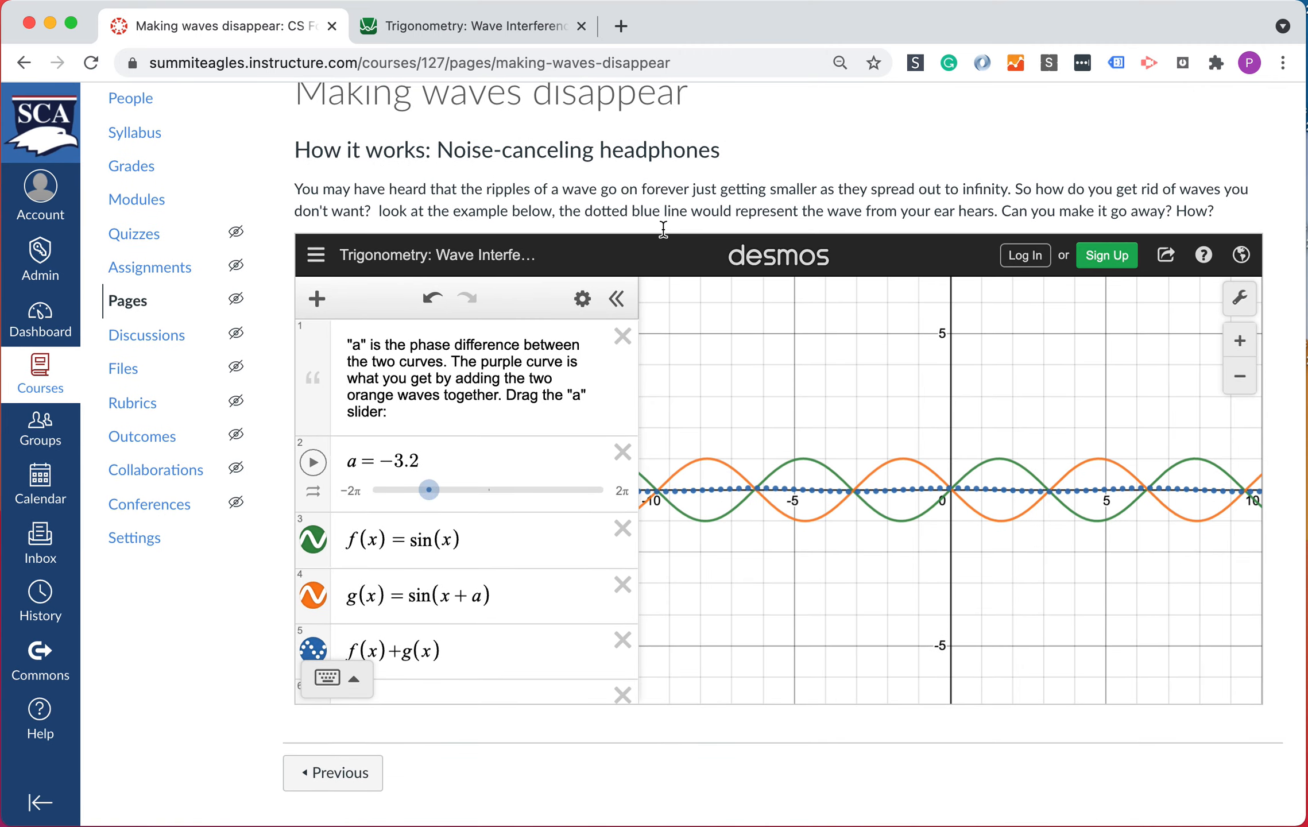
pyautogui.moveTo(746, 255)
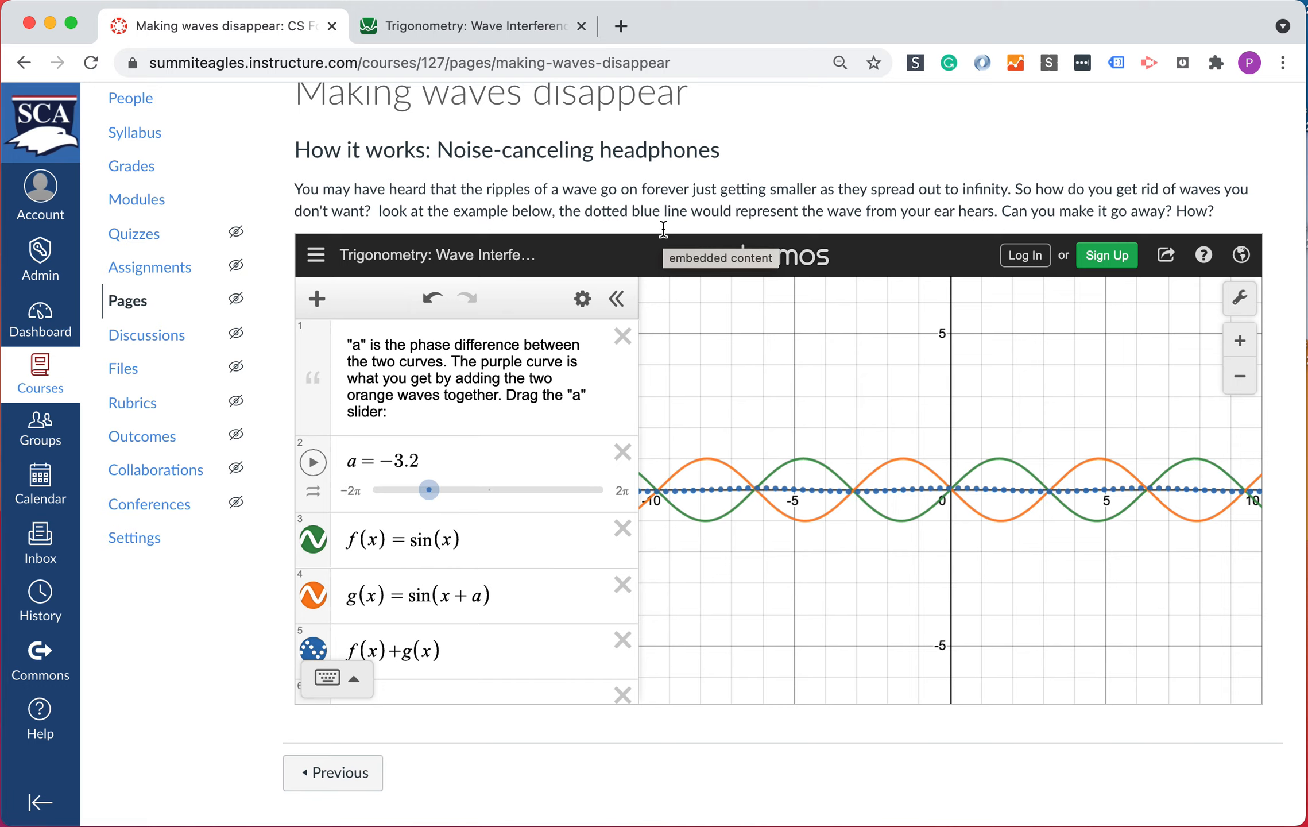
# - Reload the page so the embedded calculator resets to a = −4.8 with the original waves
pyautogui.click(90, 62)
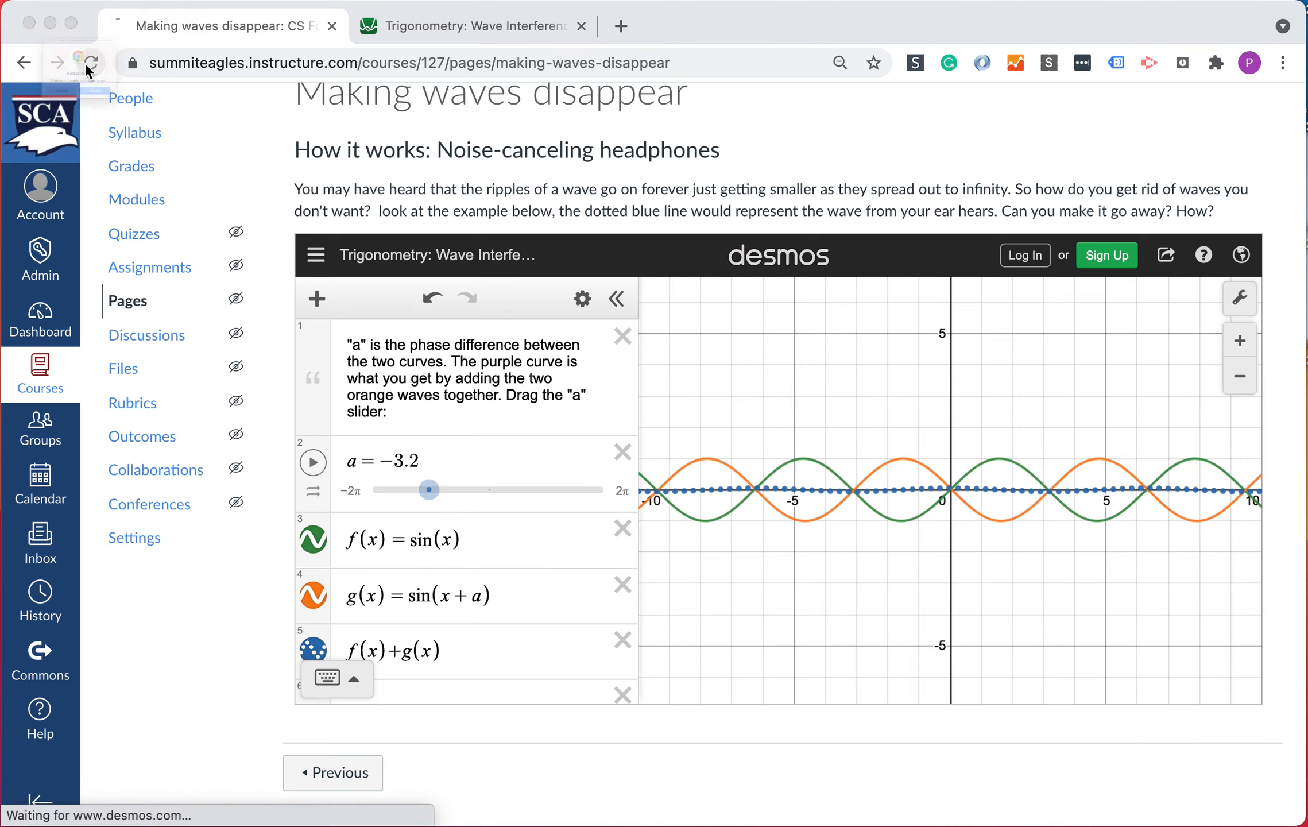
pyautogui.moveTo(134, 132)
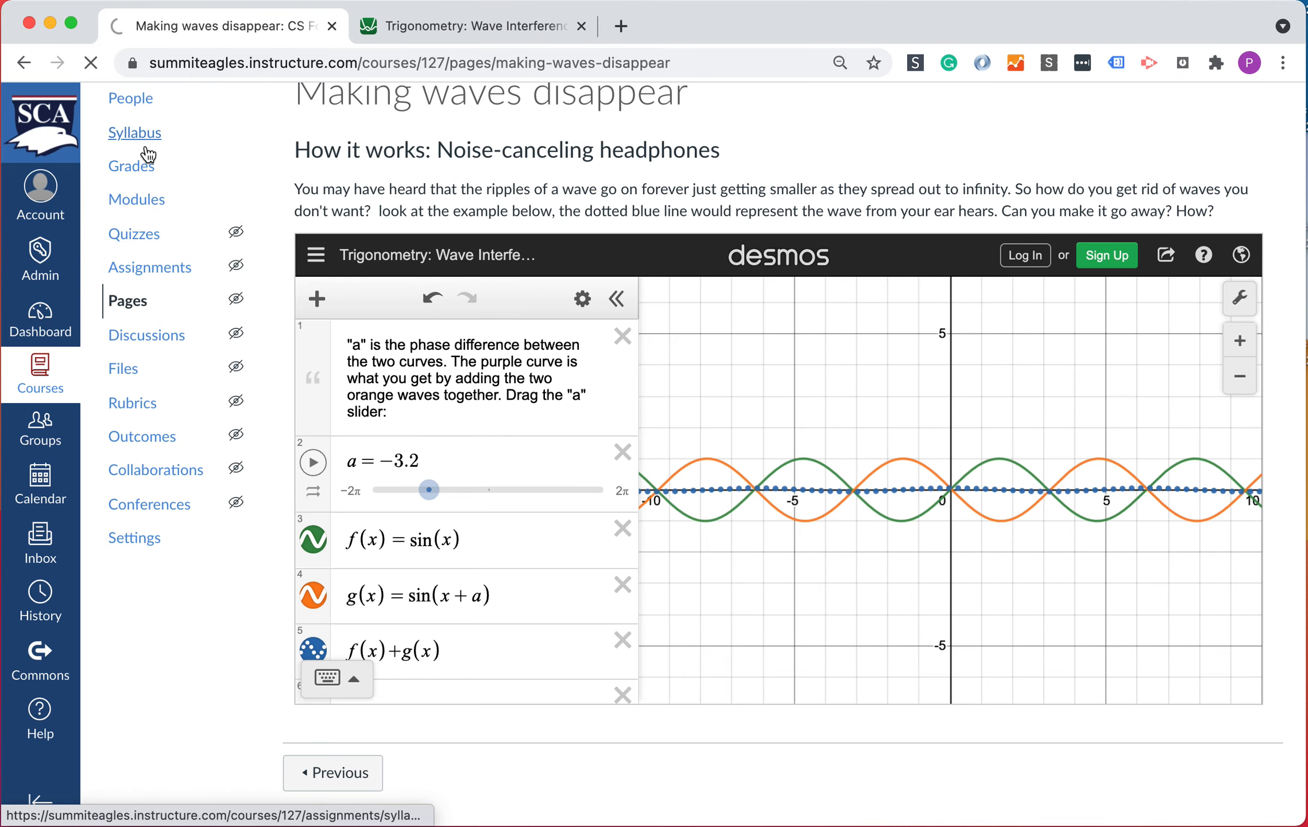
pyautogui.moveTo(429, 489); pyautogui.dragTo(397, 489)
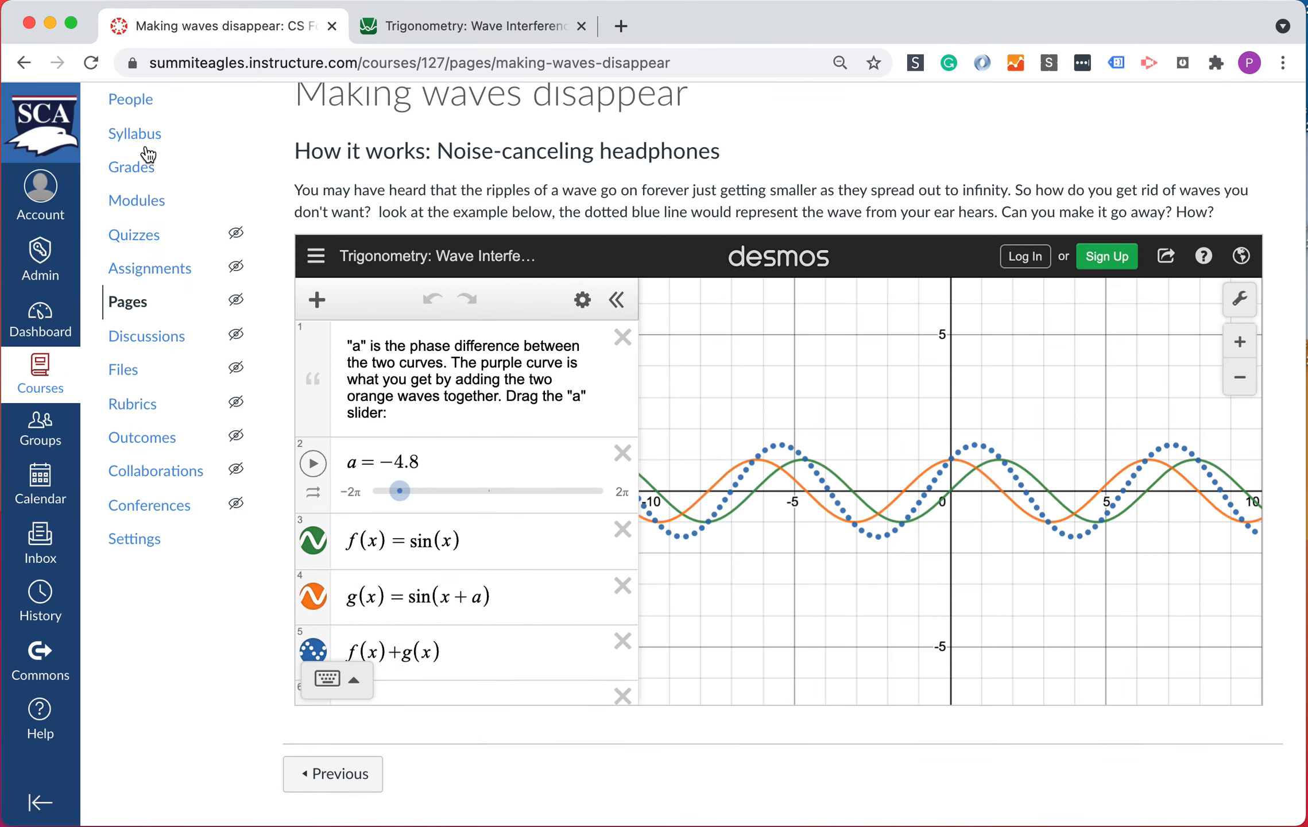